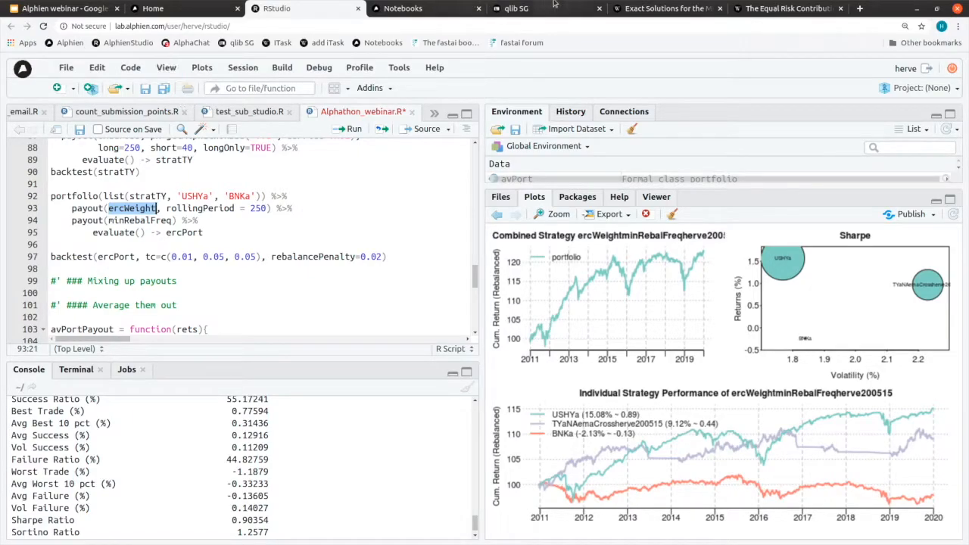
- Show minVarWeight's code in qlib with the Public tree expanded and the personal folder browsed
left_click(518, 10)
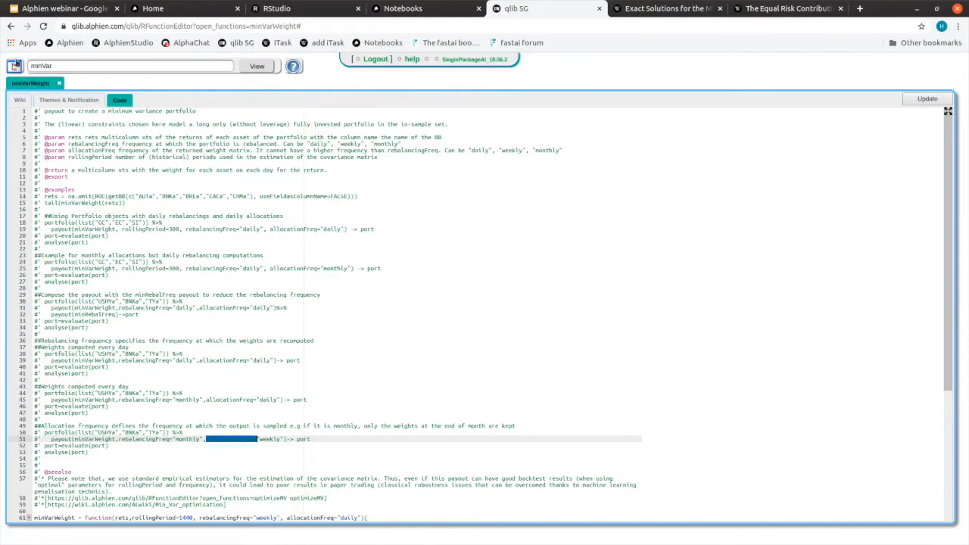
left_click(15, 66)
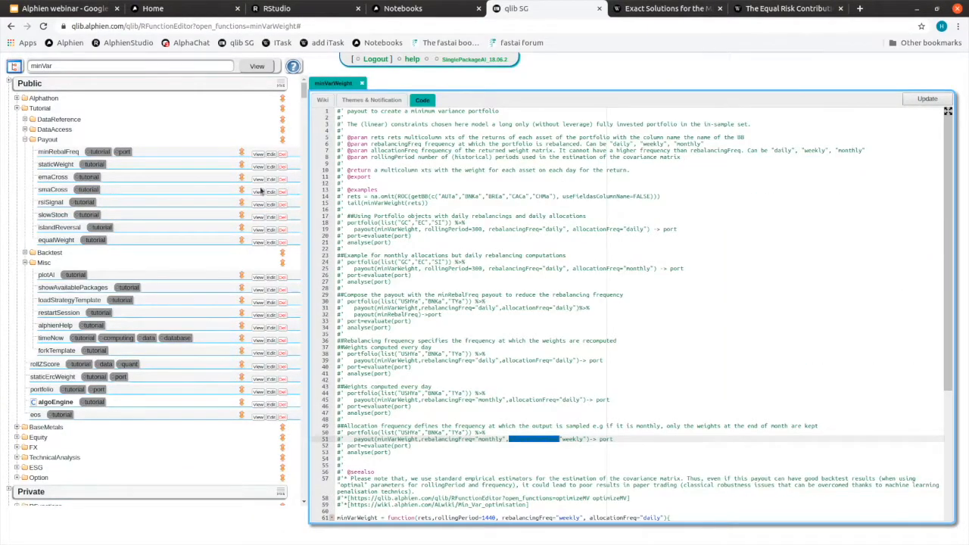
left_click(57, 239)
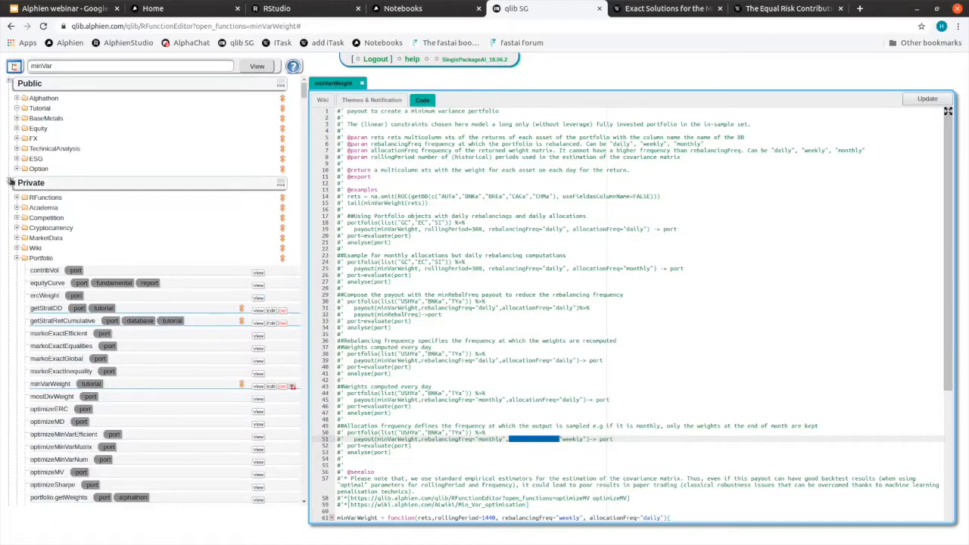
left_click(30, 182)
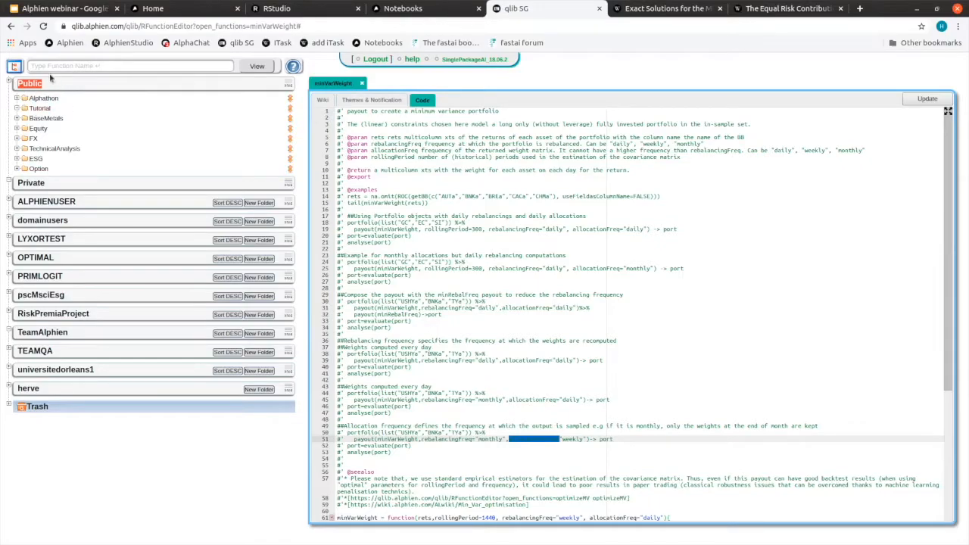
mouse_move(43, 159)
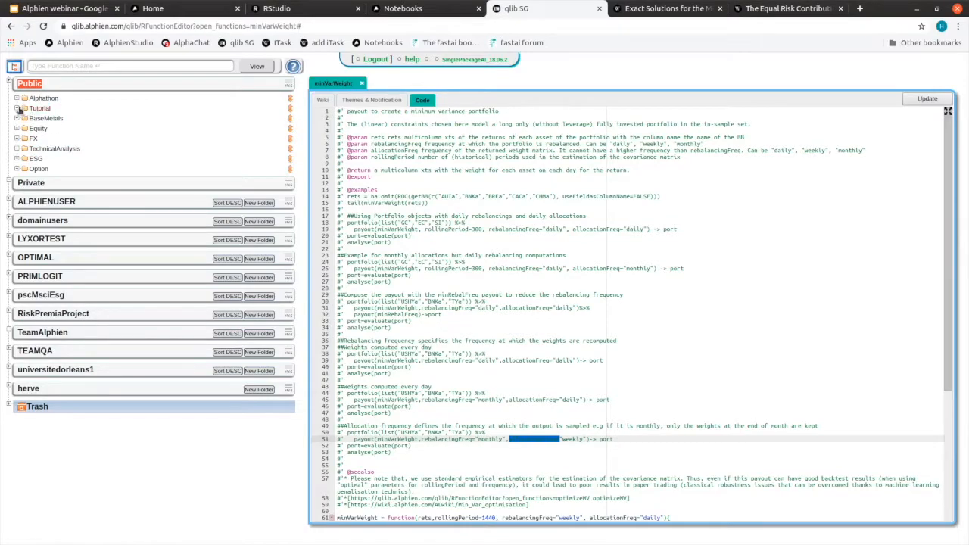
- Browse Tutorial's DataReference and Payout folders and open minRebalFreq in a new tab
left_click(18, 108)
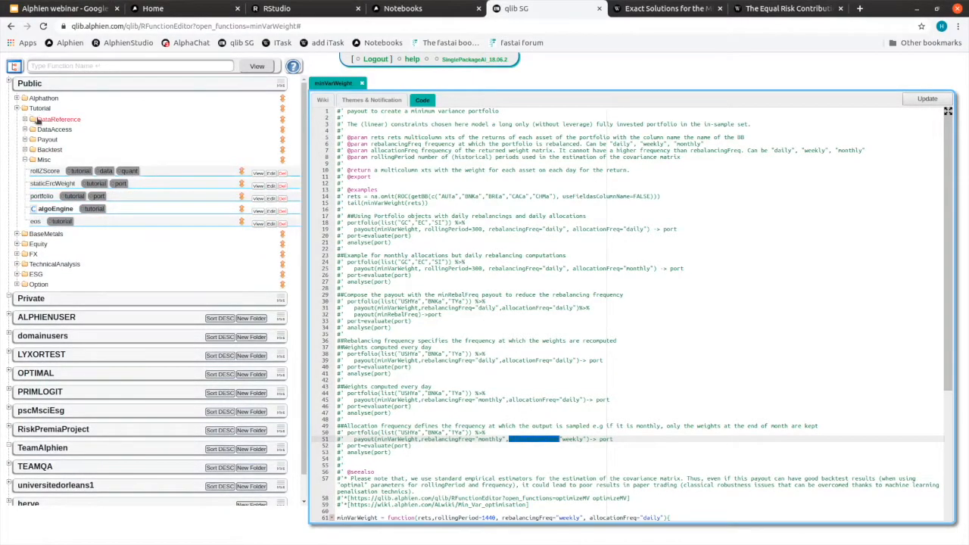
left_click(59, 118)
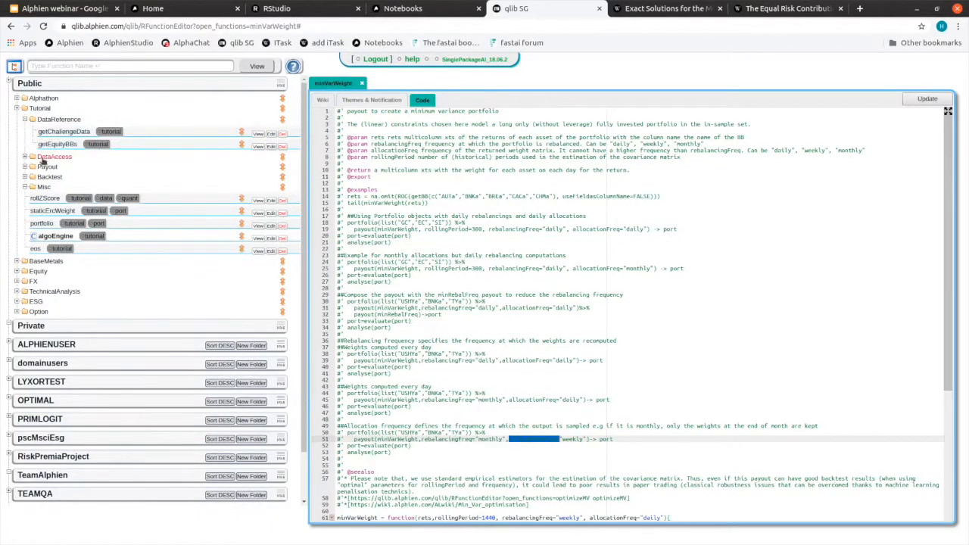
left_click(24, 156)
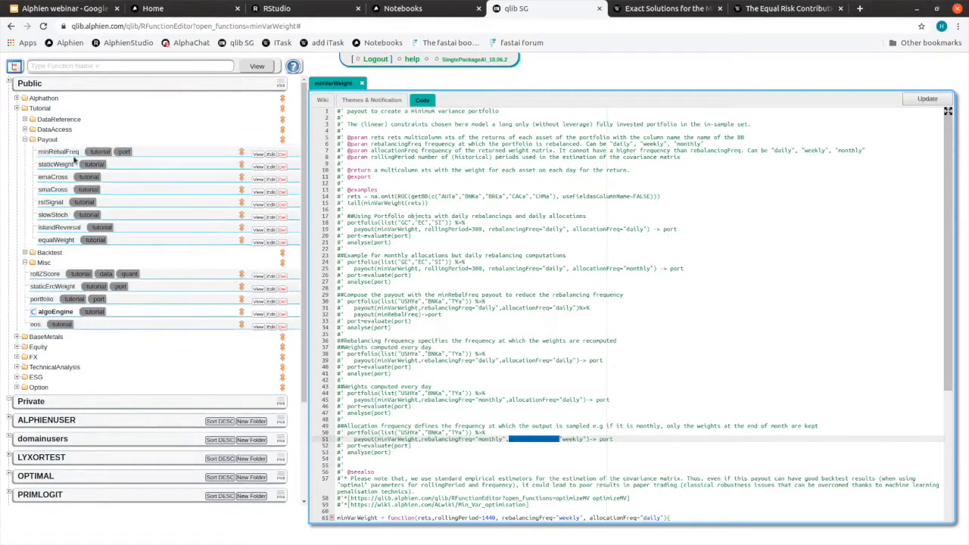
left_click(57, 239)
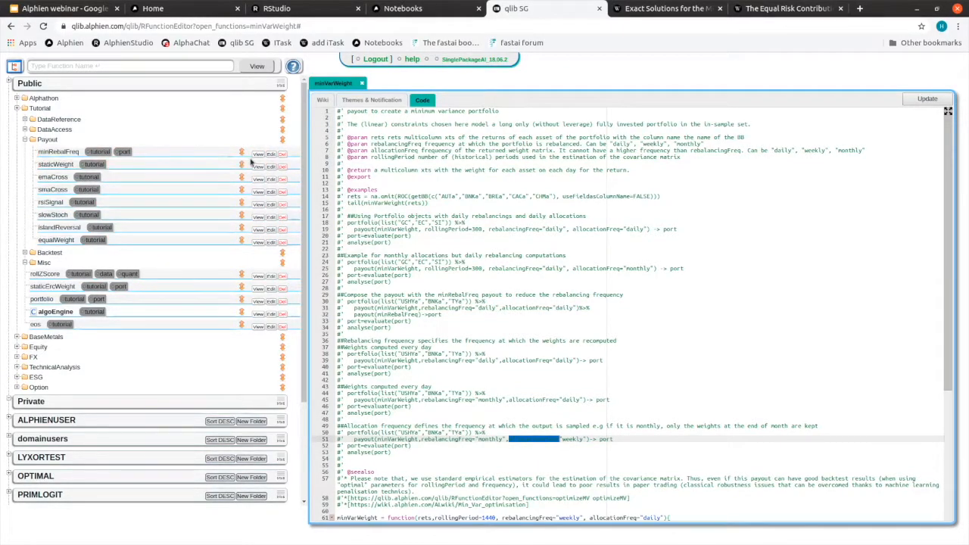
left_click(927, 98)
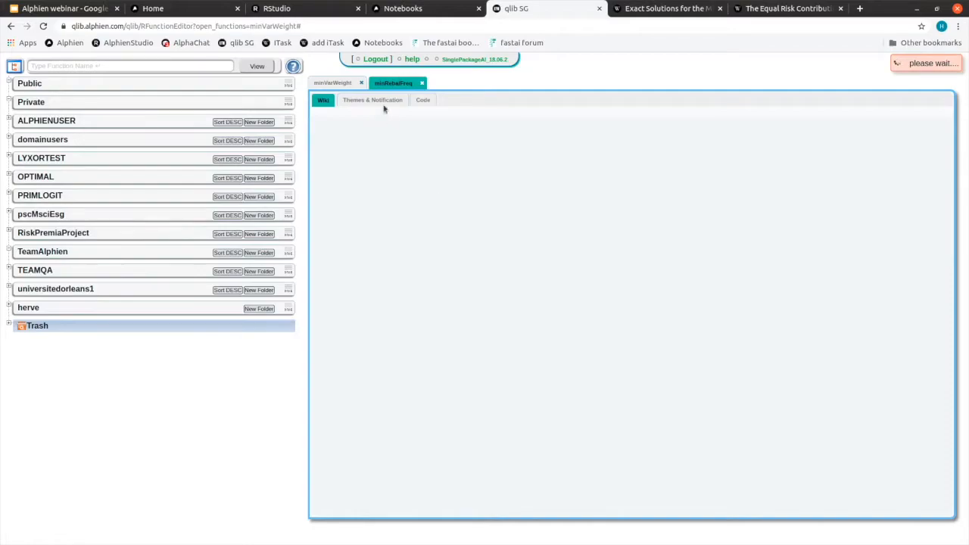
- Select all of minRebalFreq's source code and head to RStudio to paste it
left_click(422, 100)
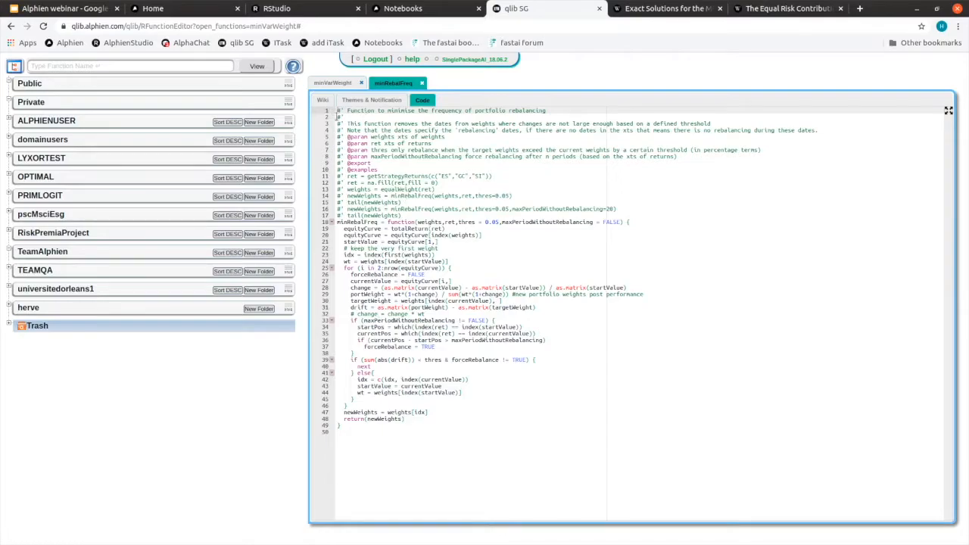
key("ctrl+a")
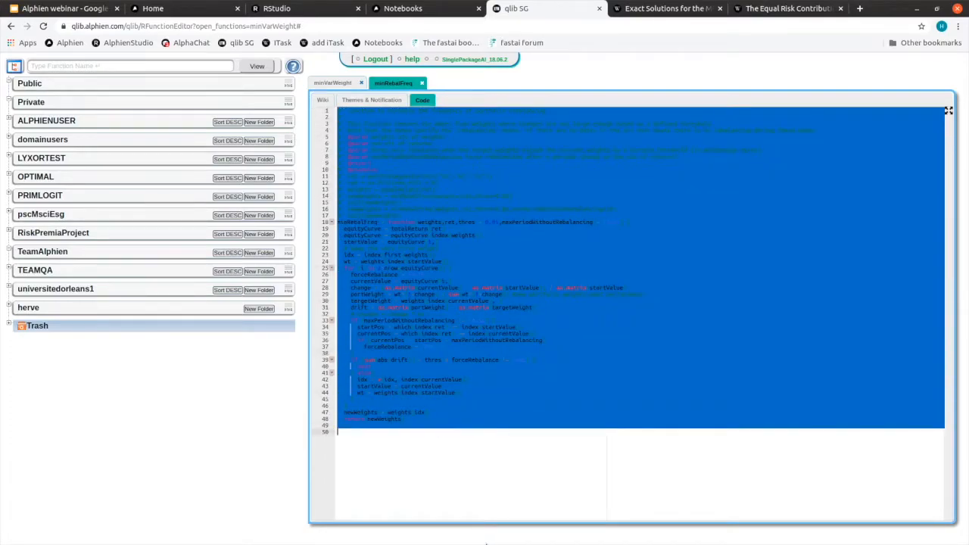
left_click(288, 9)
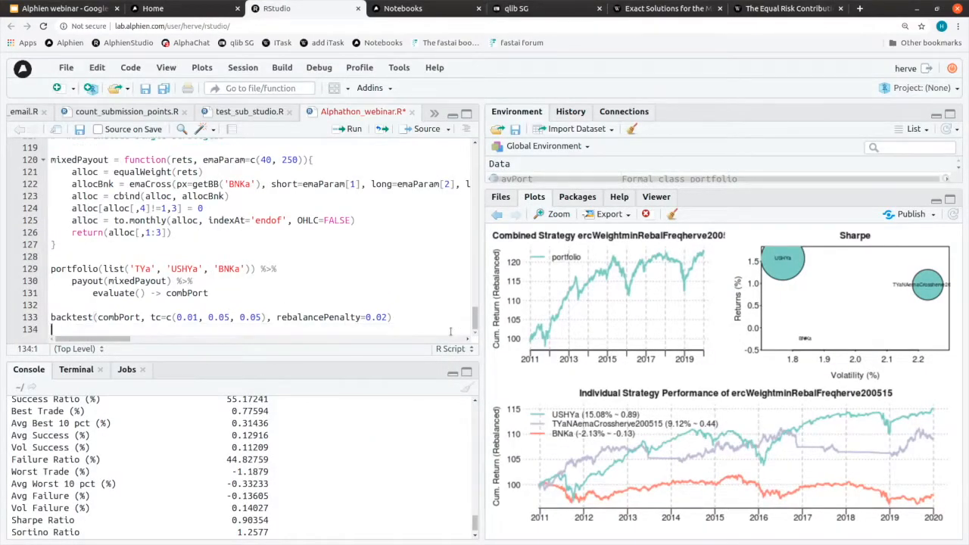
- Add minRebalFreq to Alphathon_webinar.R with a '#do you own version' comment
scroll("down", 3)
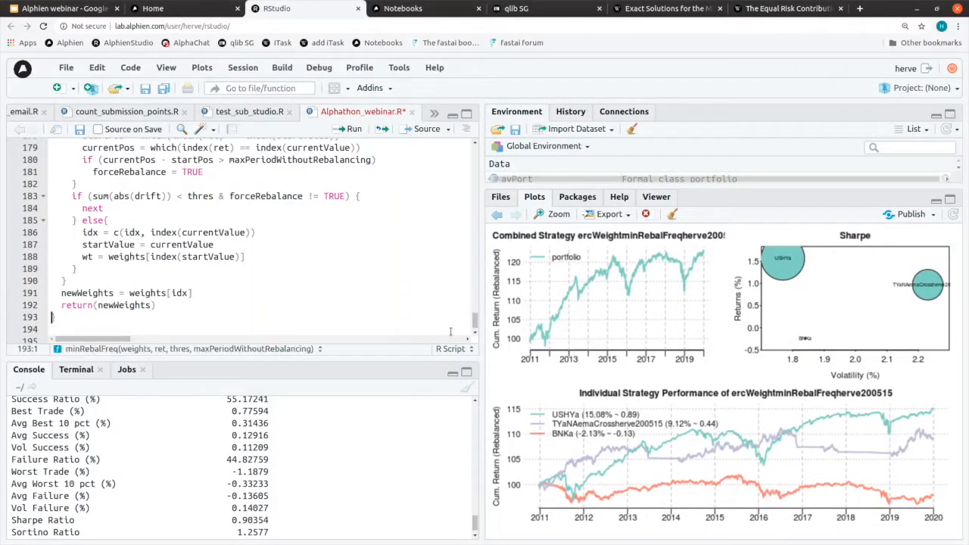
scroll("up", 3)
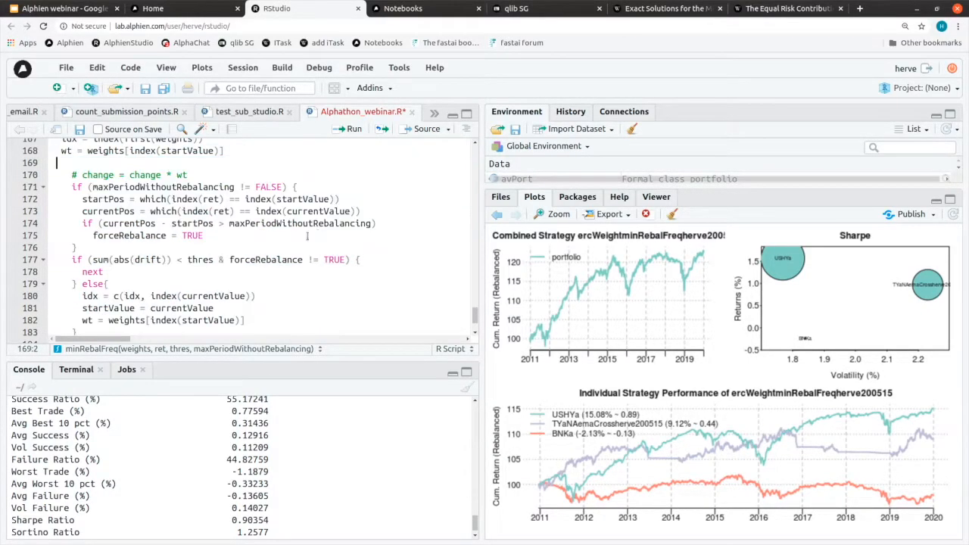
type("#do")
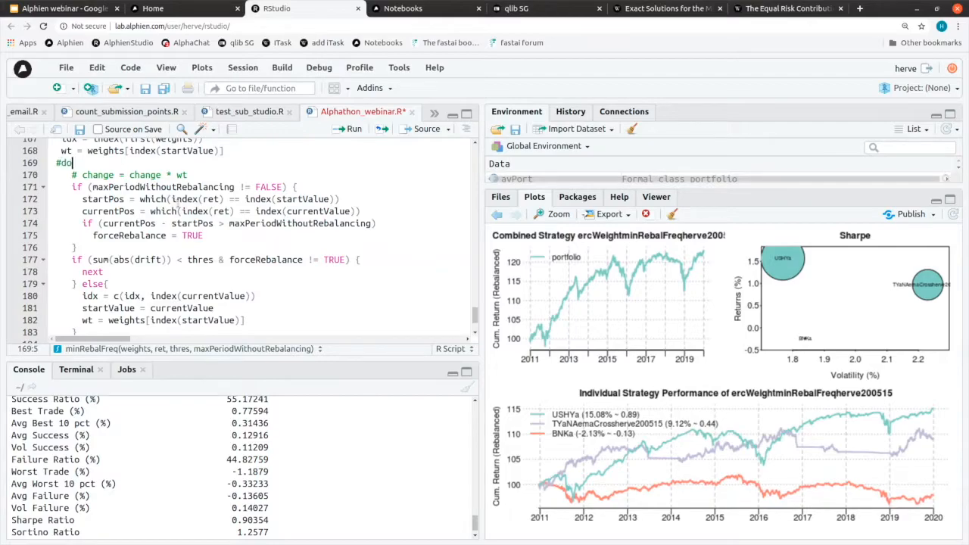
type("you own version")
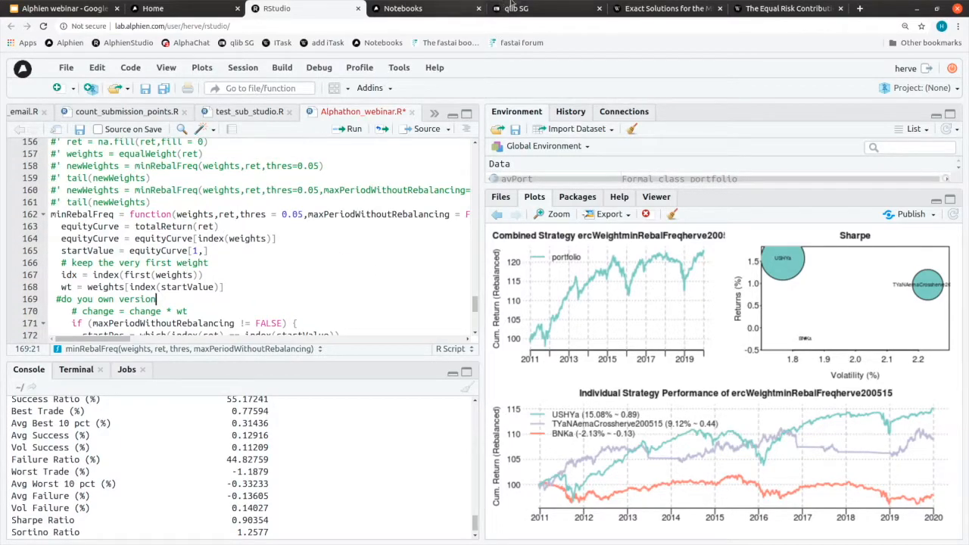
left_click(517, 9)
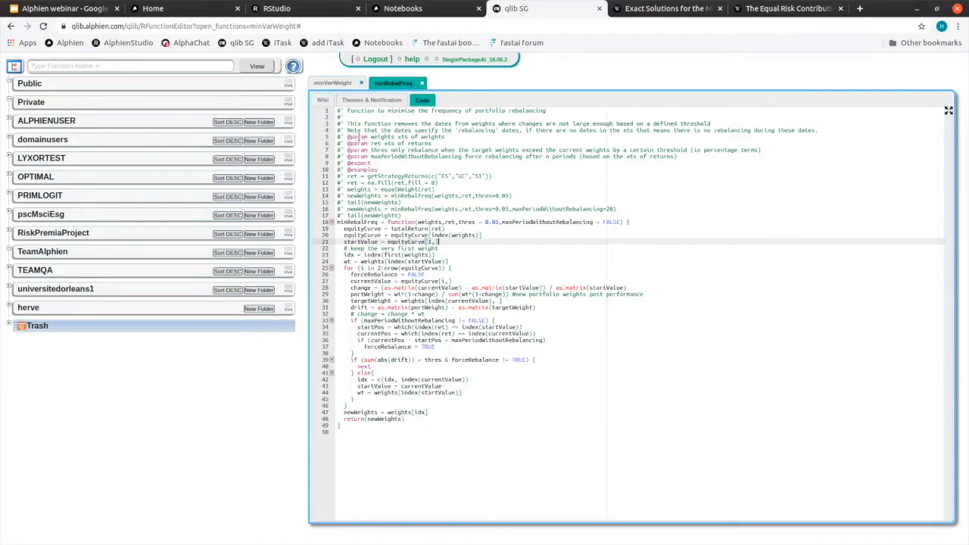
- Review the minRebalFreq wiki: weights and ret parameters and the thres default
left_click(323, 100)
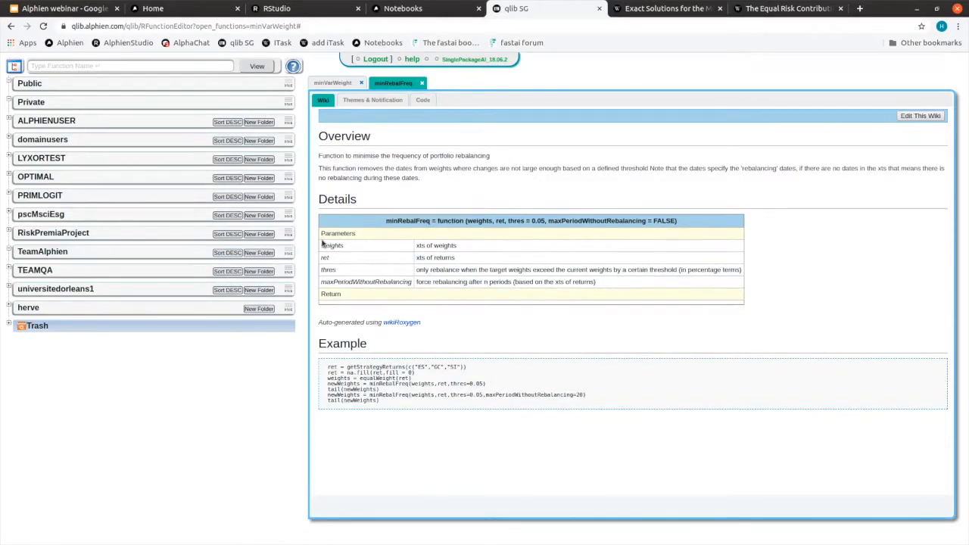
double_click(446, 245)
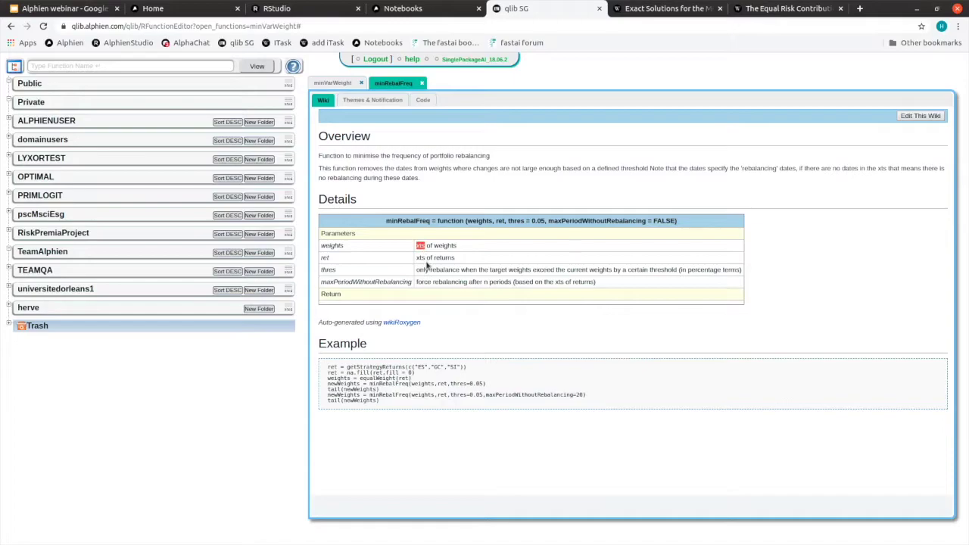
mouse_move(433, 236)
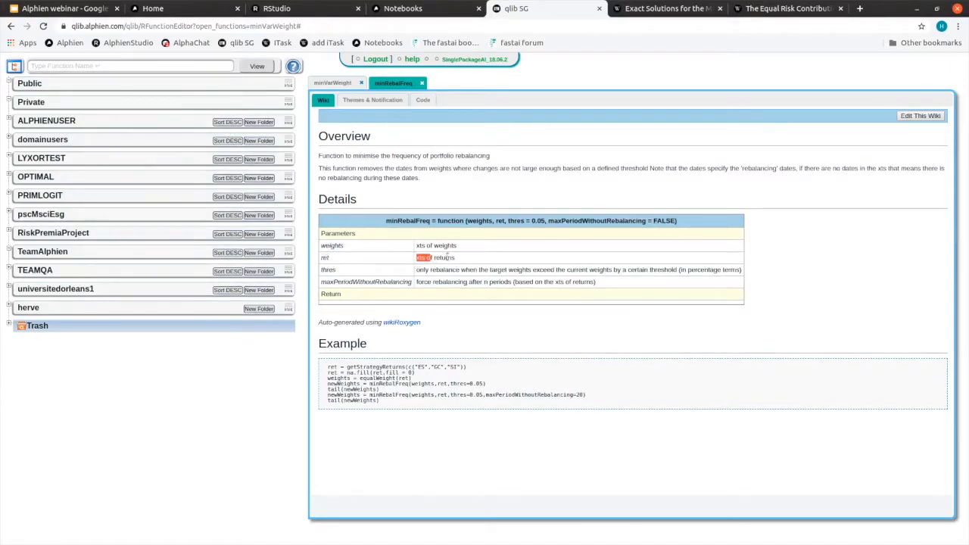
double_click(436, 257)
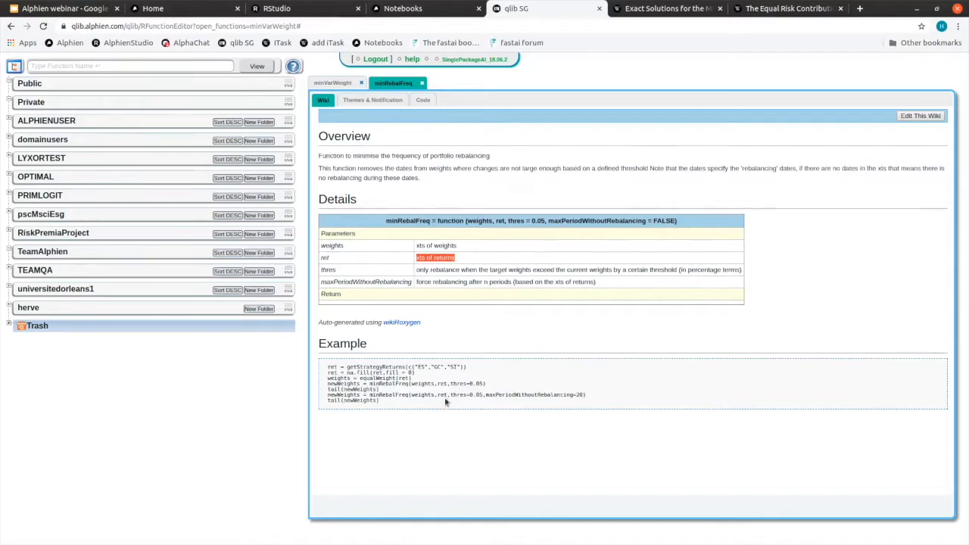
mouse_move(418, 279)
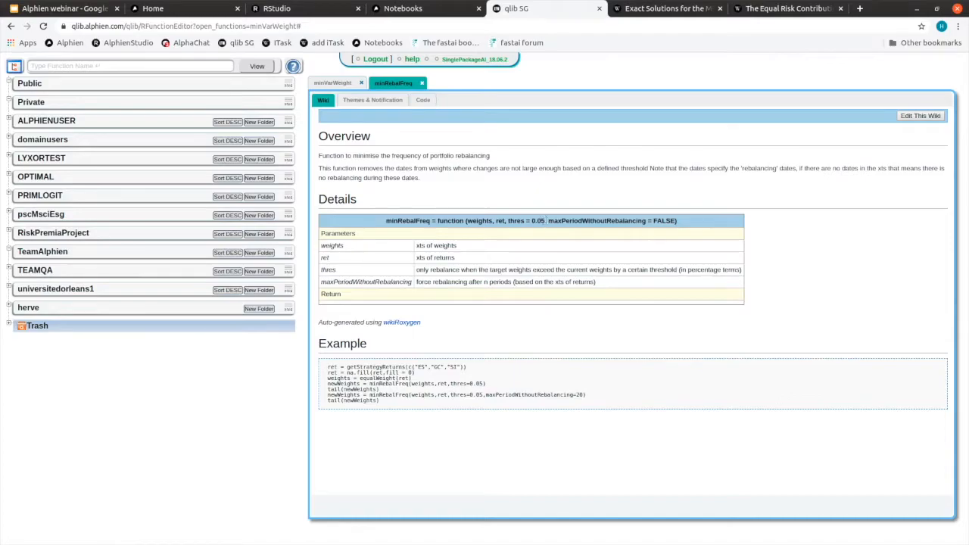
double_click(526, 221)
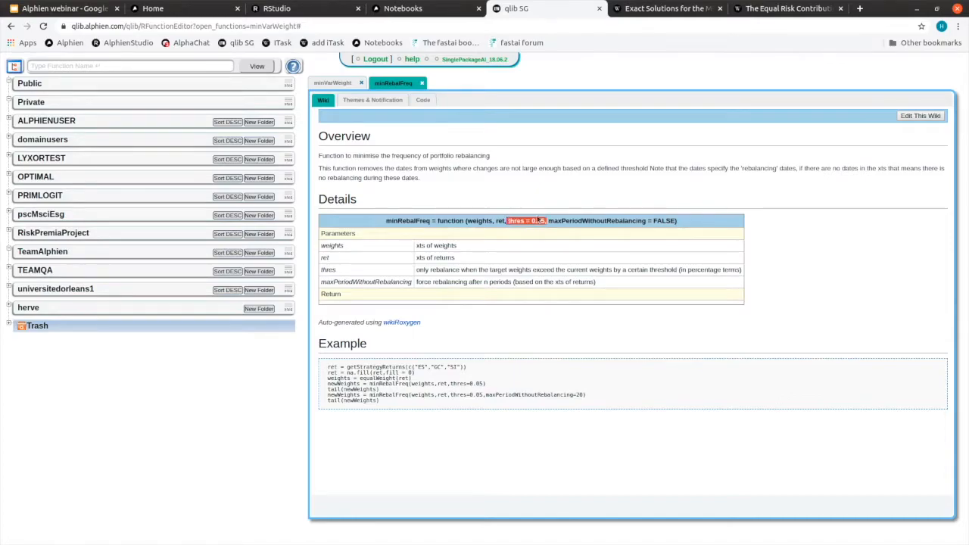
mouse_move(539, 234)
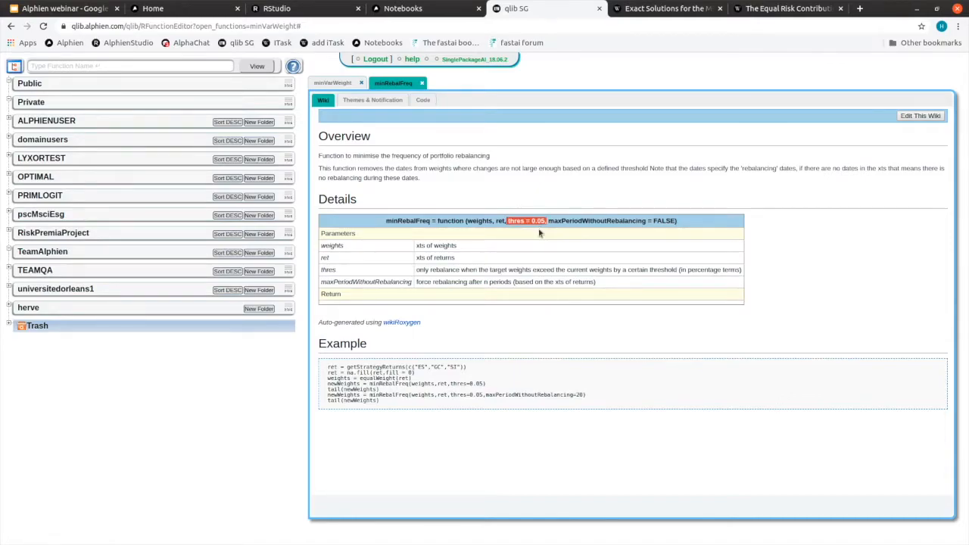
mouse_move(512, 312)
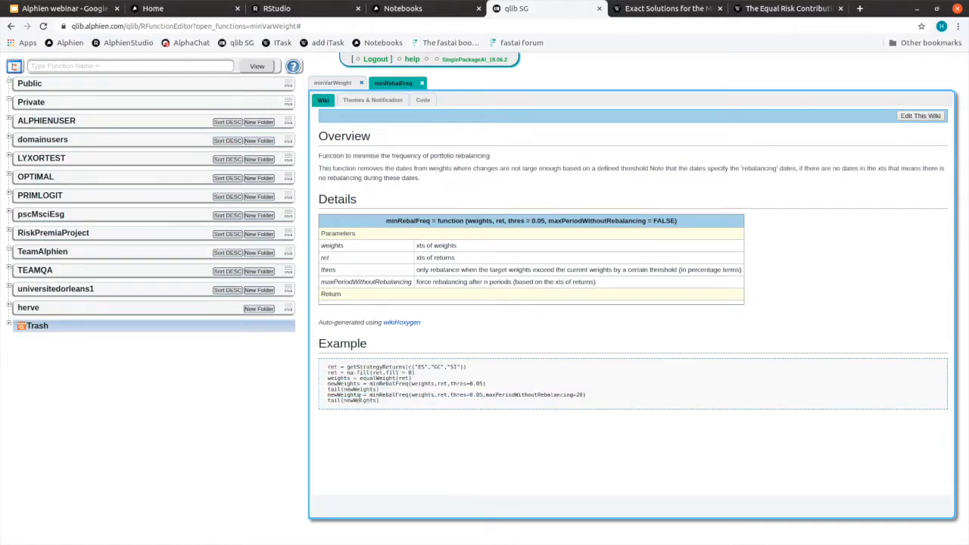
- Select the wiki's Example code block and bring it over to RStudio
double_click(470, 385)
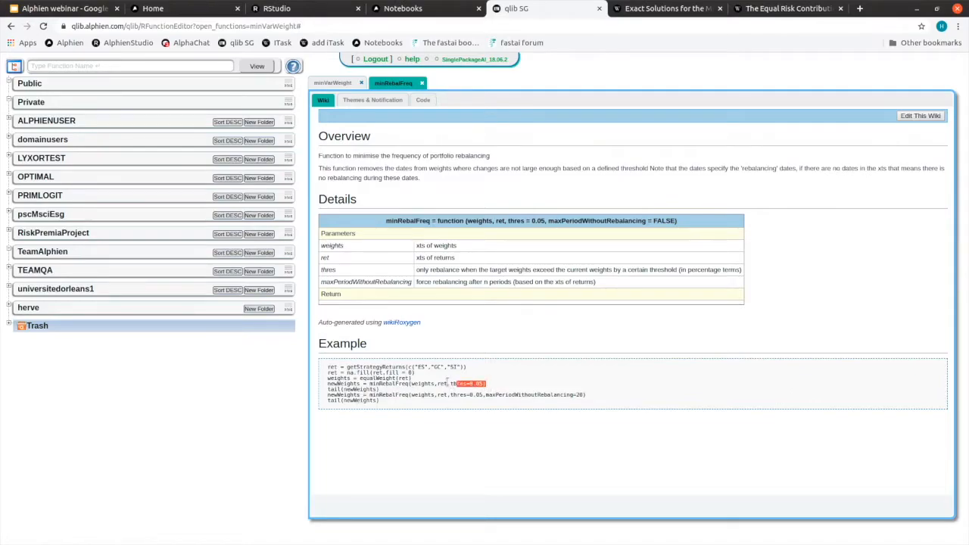
left_click_drag(327, 368, 485, 384)
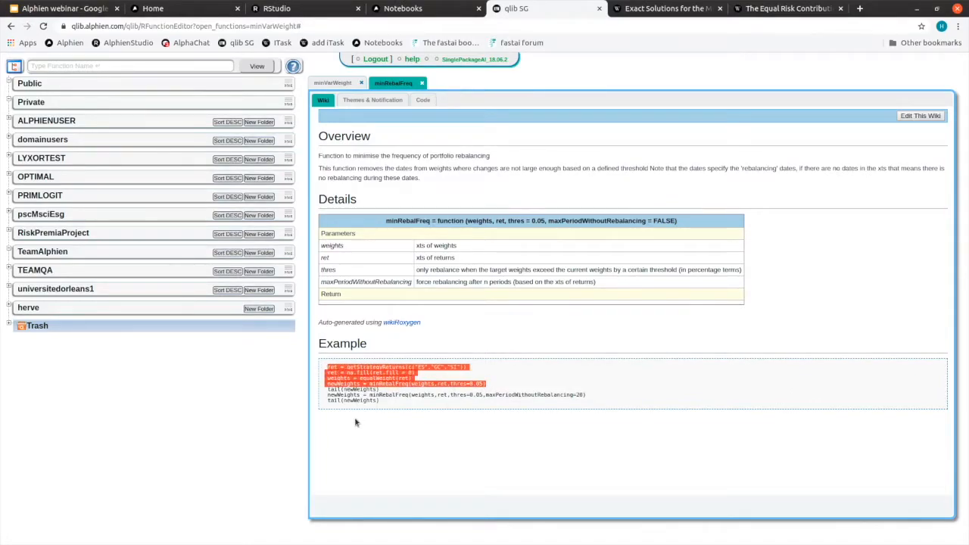
left_click(295, 9)
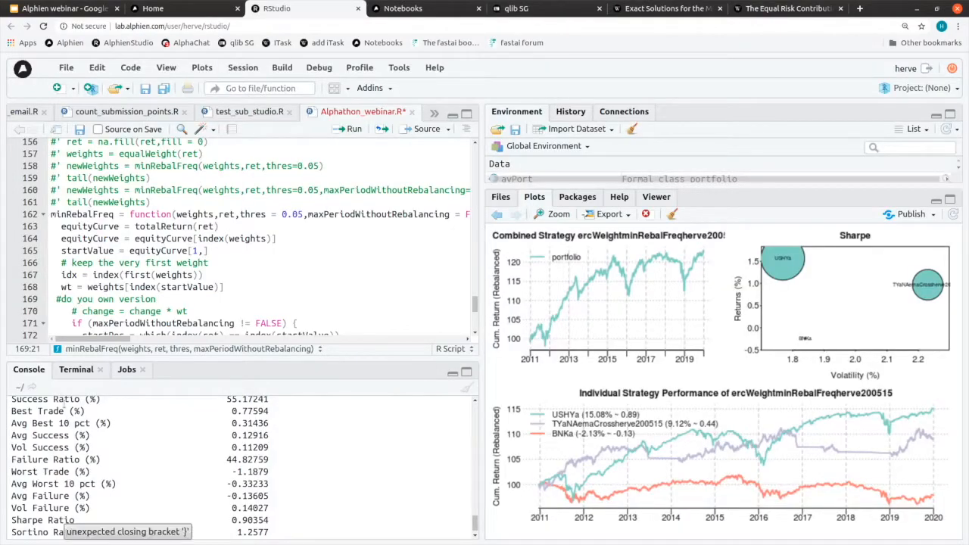
- Append the minRebalFreq example lines to the script and run them in the console
scroll("down", 3)
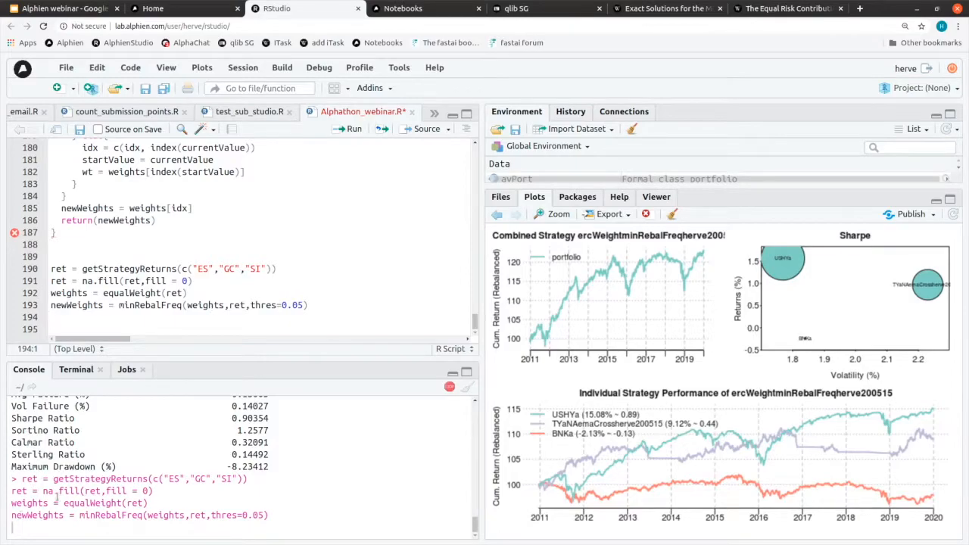
key("Return")
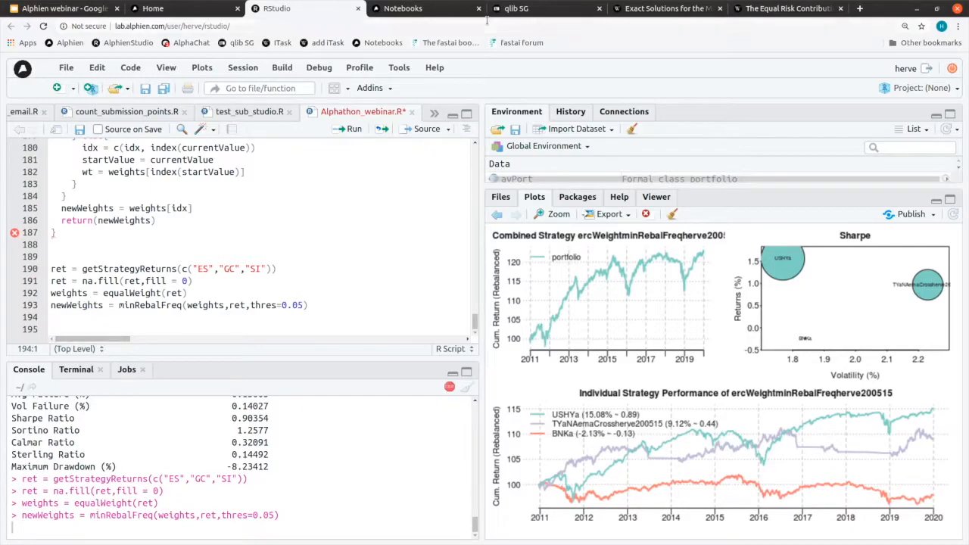
mouse_move(516, 9)
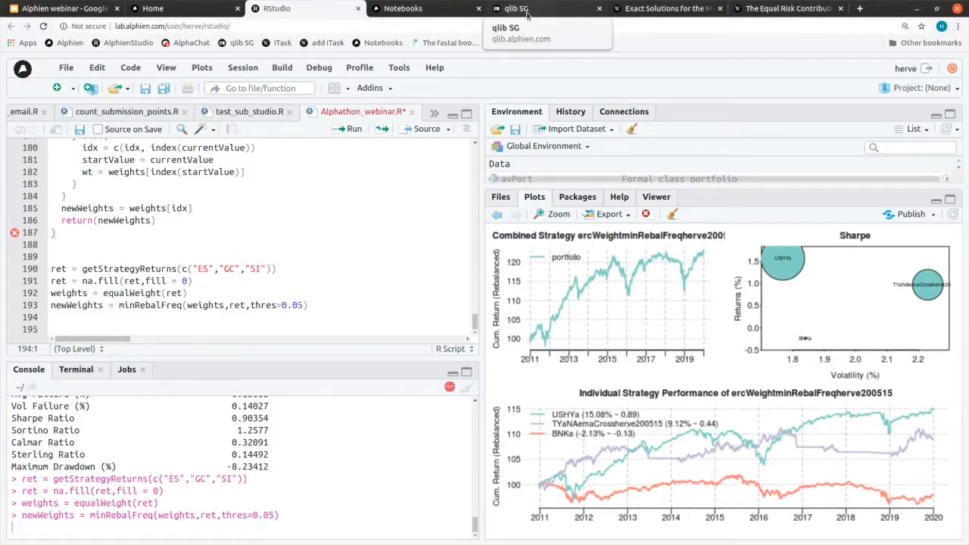
- Browse the personal library's email and signal folders after a look at Public
left_click(545, 10)
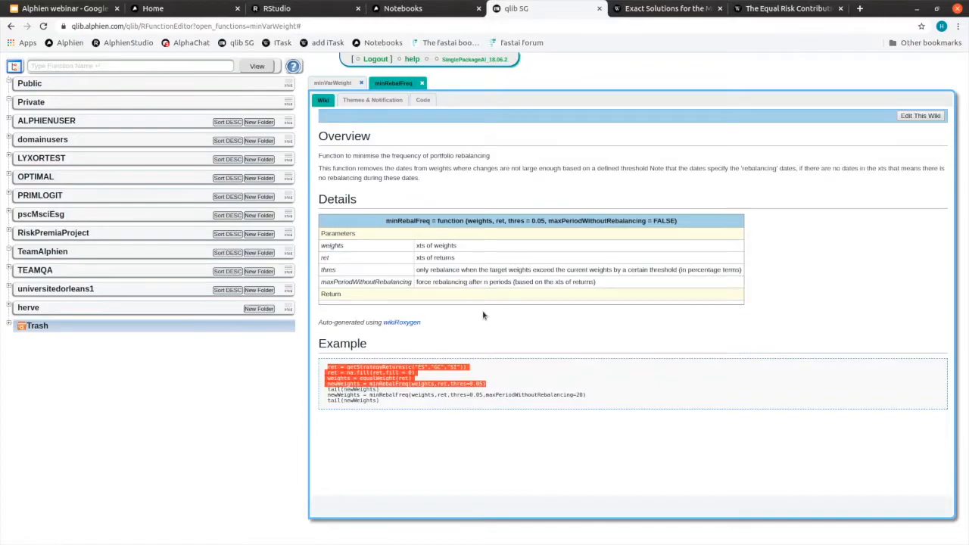
mouse_move(508, 294)
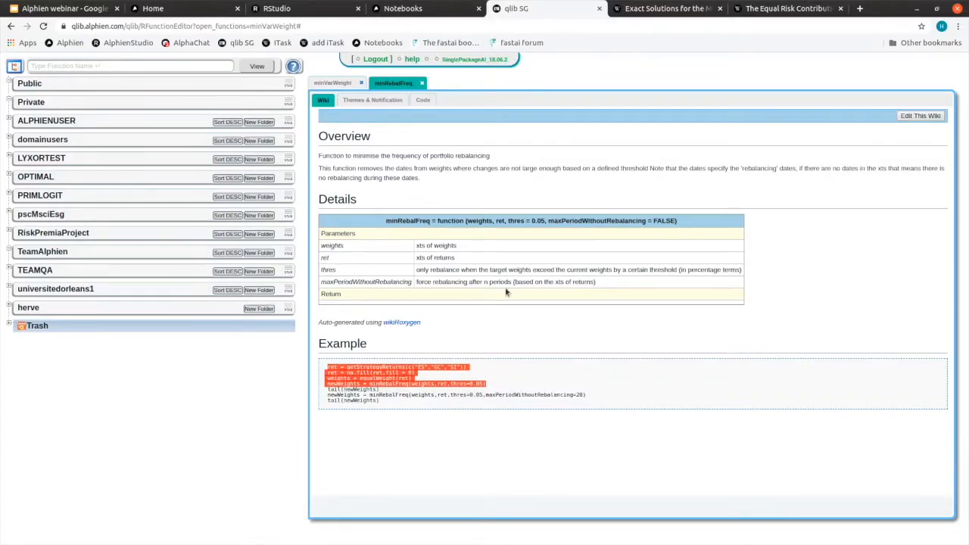
mouse_move(427, 159)
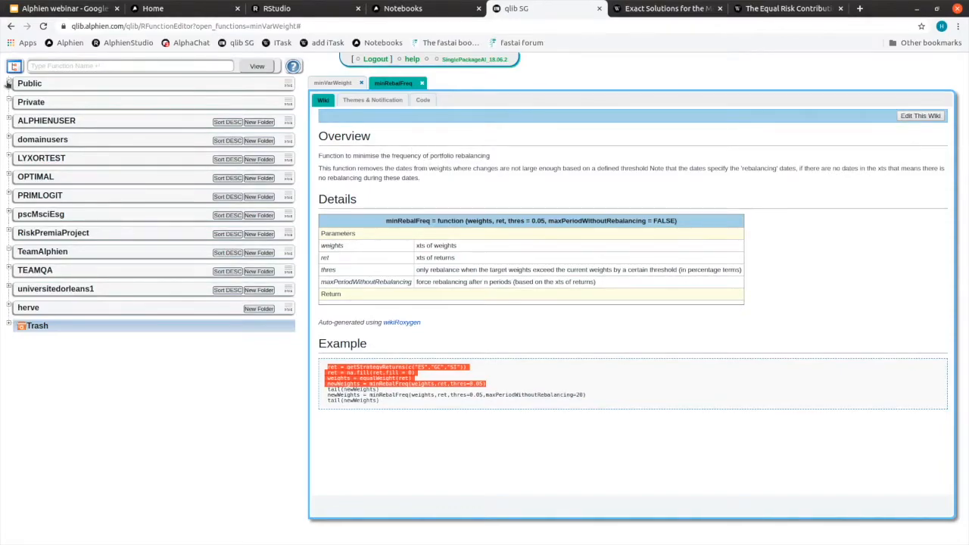
left_click(9, 83)
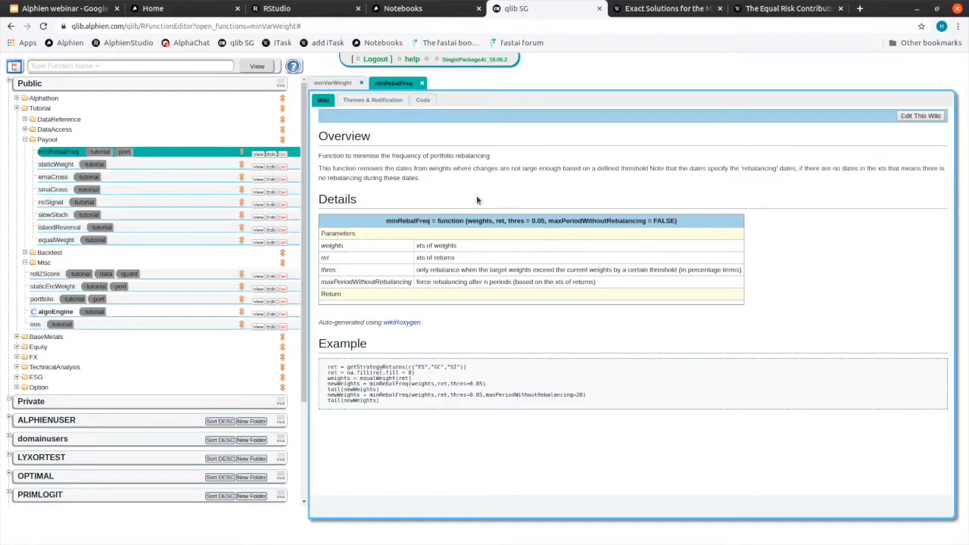
left_click(30, 83)
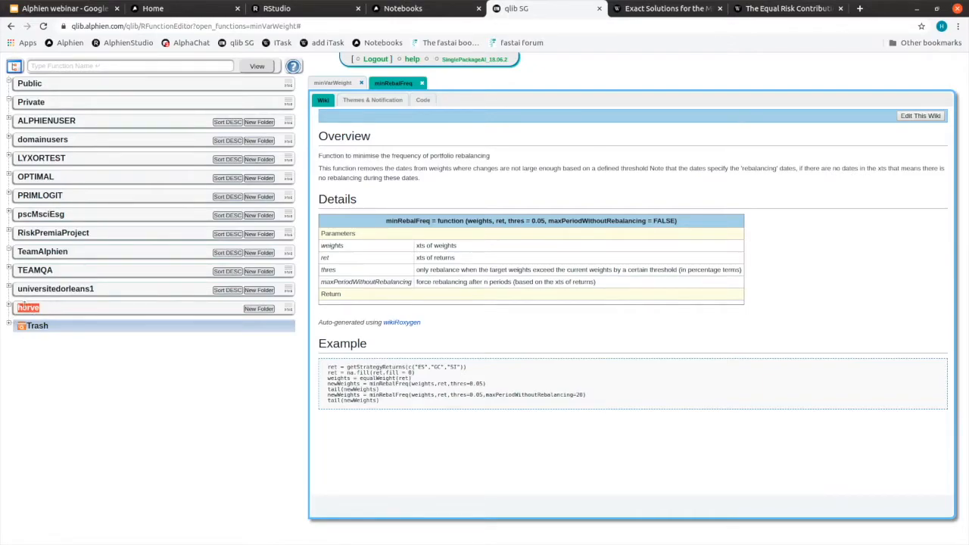
left_click(9, 307)
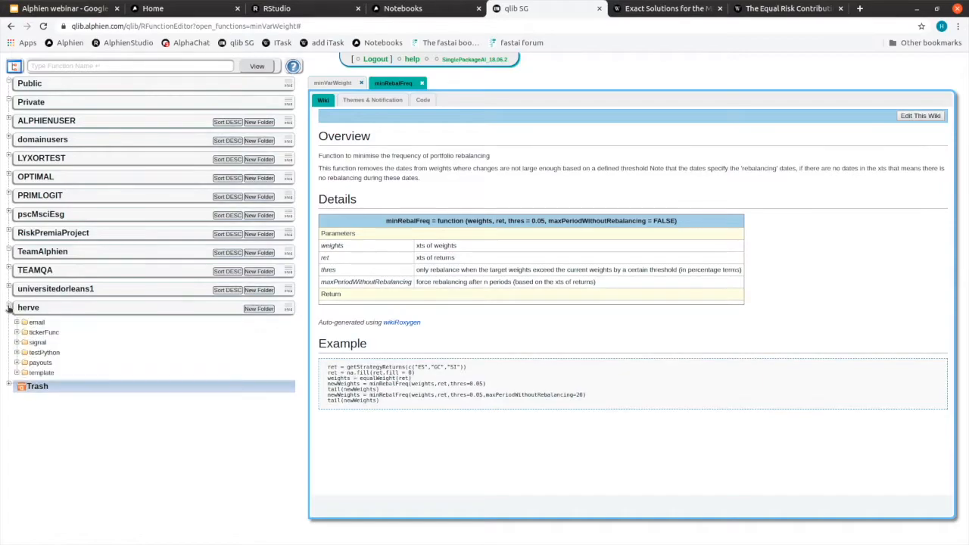
left_click(18, 321)
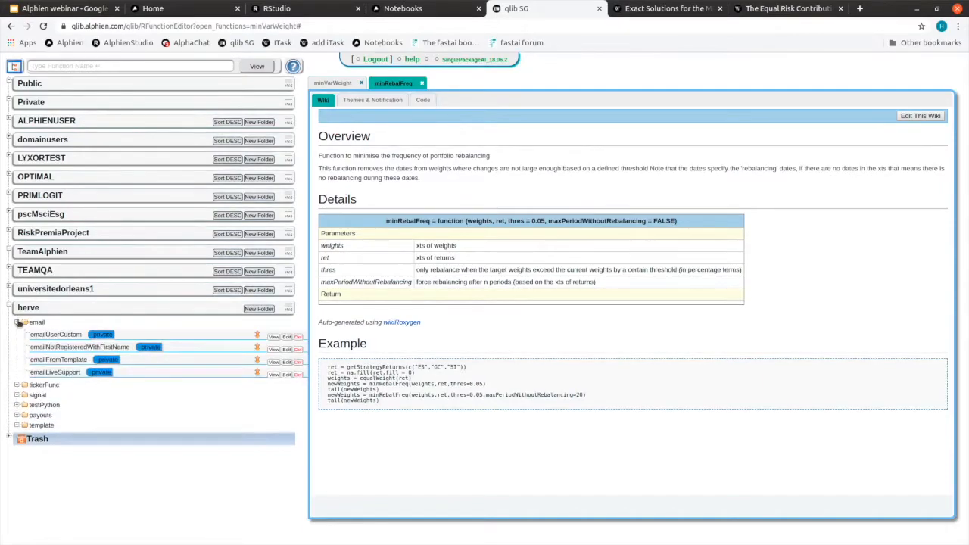
left_click(18, 322)
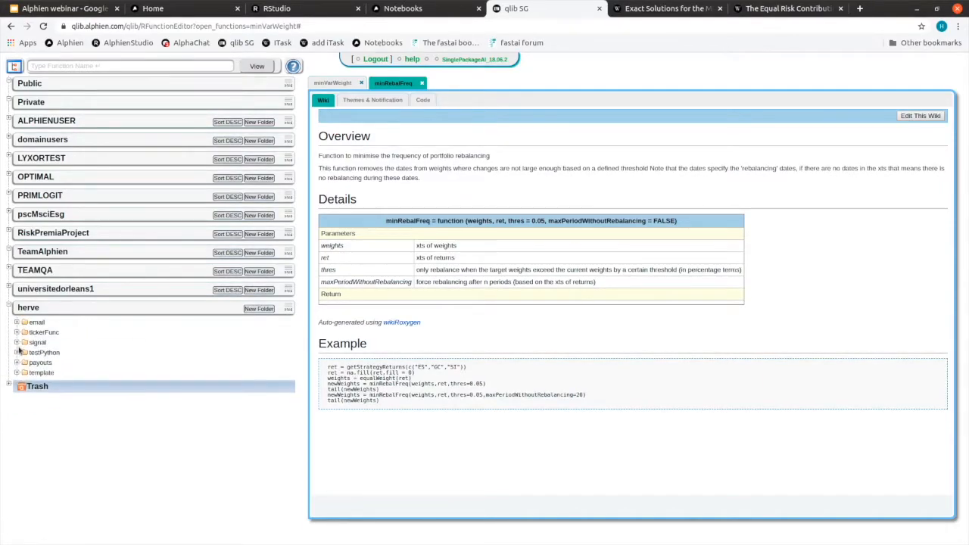
left_click(36, 343)
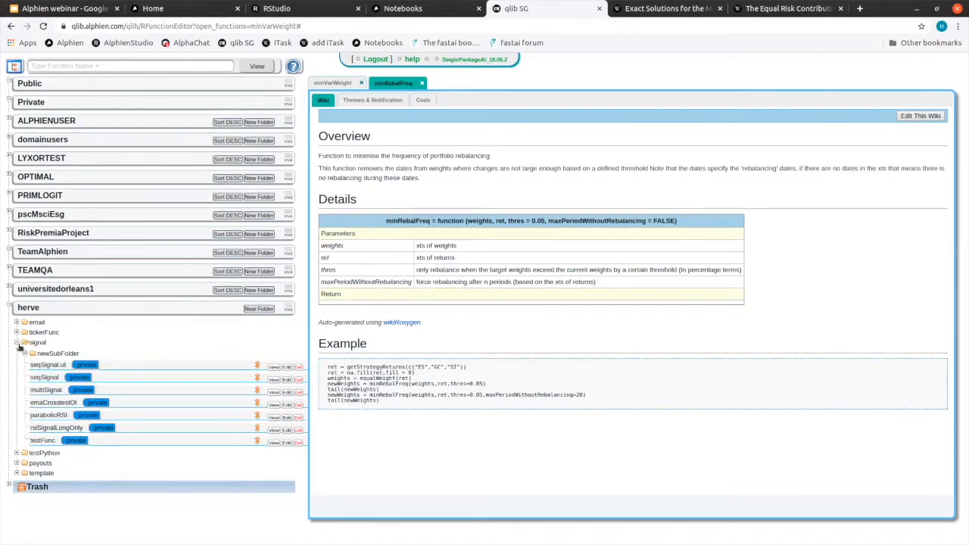
left_click(18, 342)
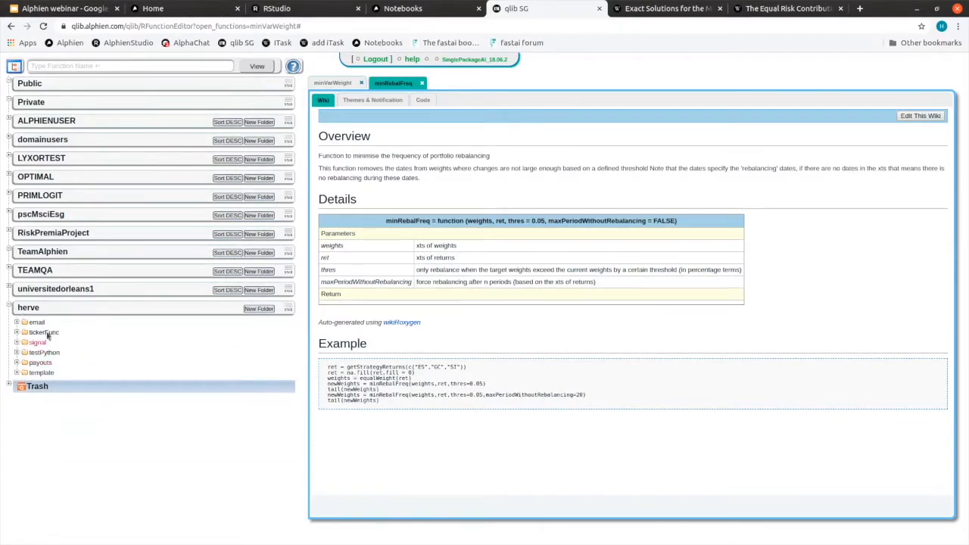
mouse_move(53, 307)
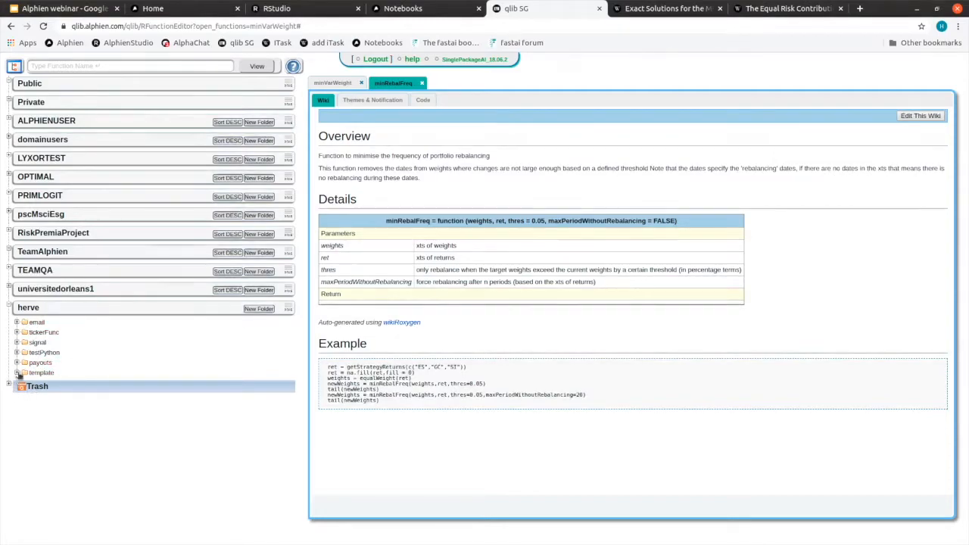
- Open emaCrossTestP from the playlists folder to show its code
left_click(18, 362)
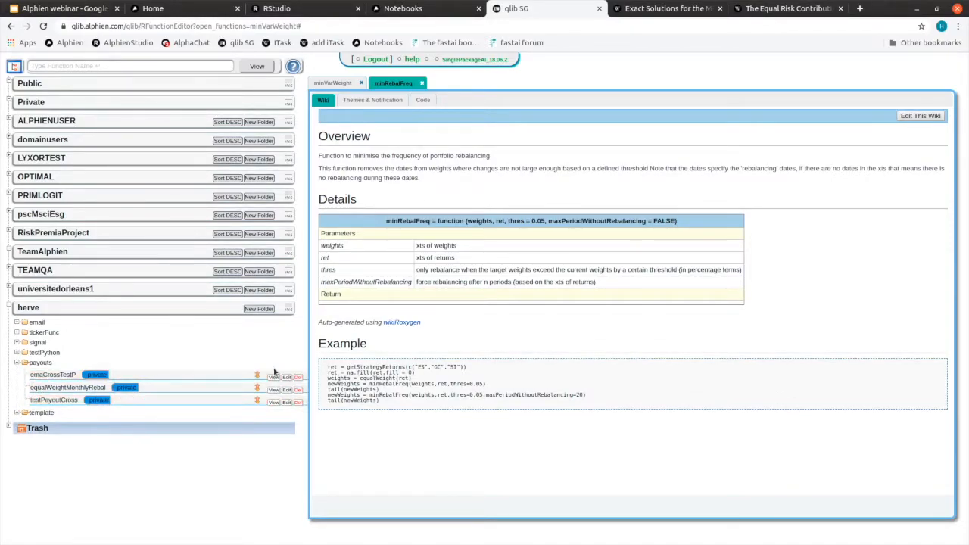
left_click(273, 376)
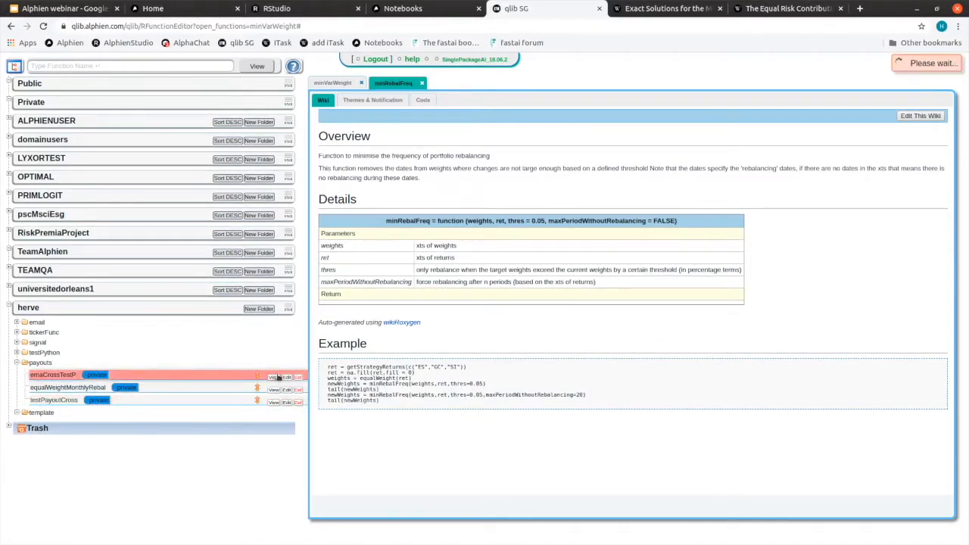
left_click(272, 376)
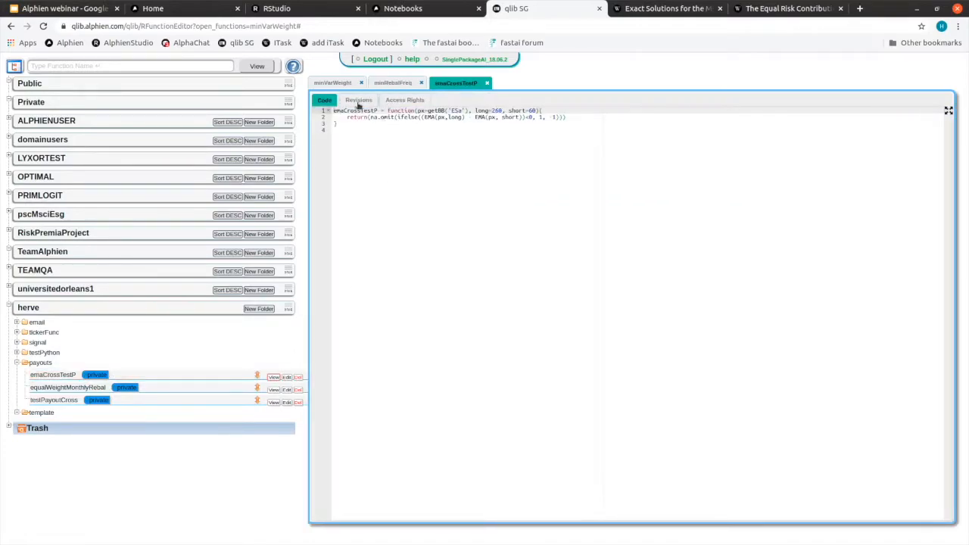
- View emaCrossTestP's two saved revisions, then return to its code with playlists collapsed
left_click(357, 100)
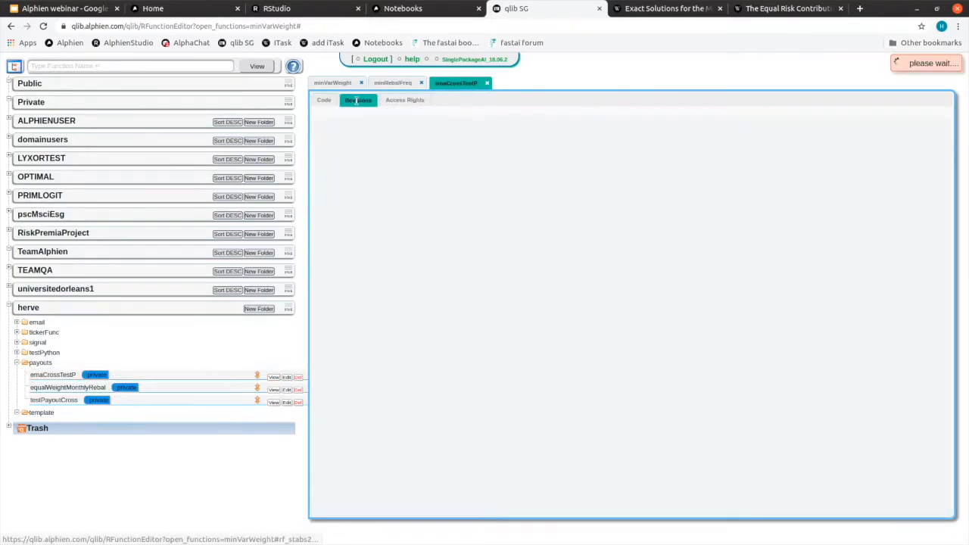
left_click(357, 100)
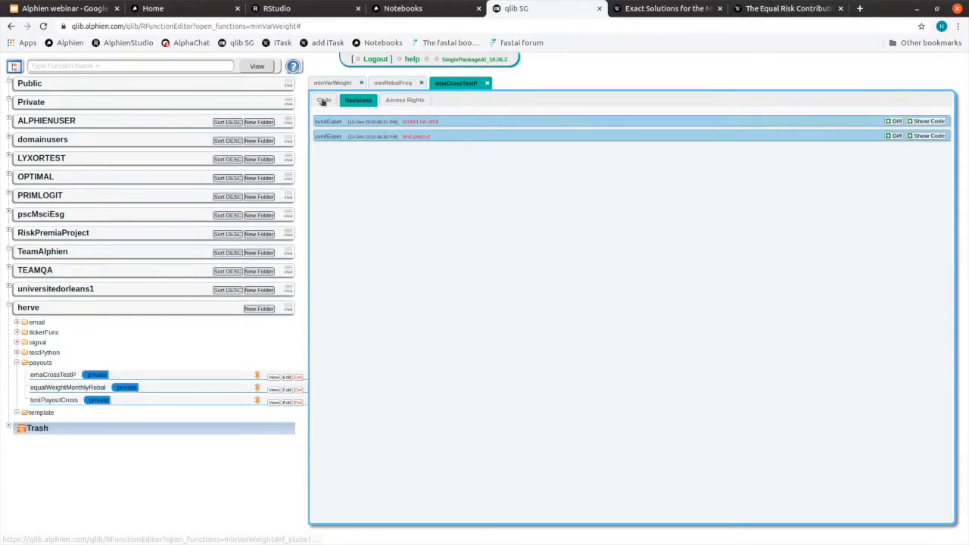
left_click(324, 100)
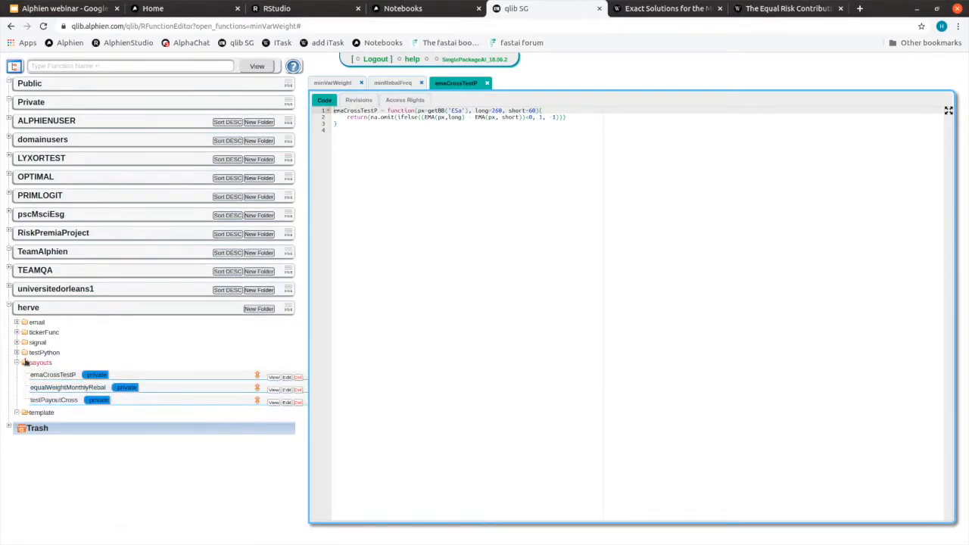
left_click(24, 362)
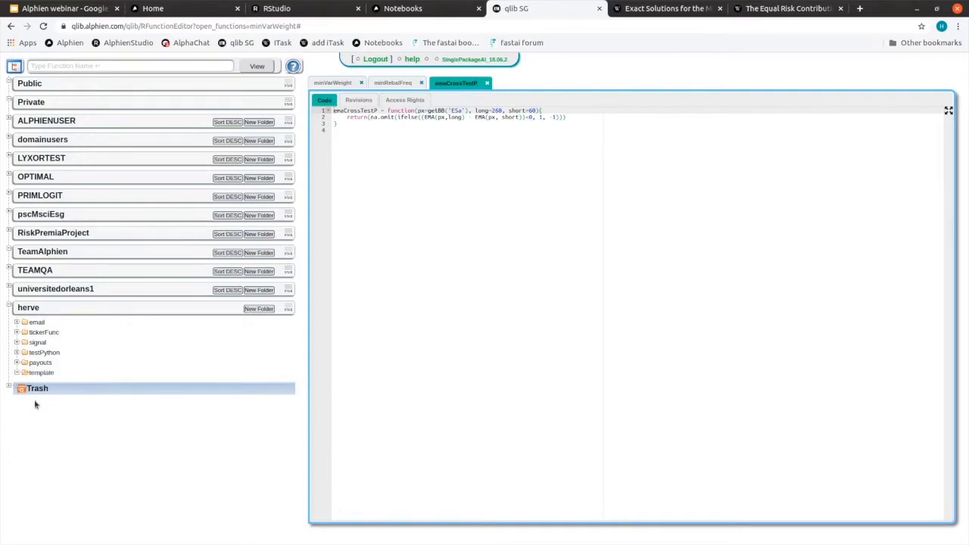
mouse_move(39, 421)
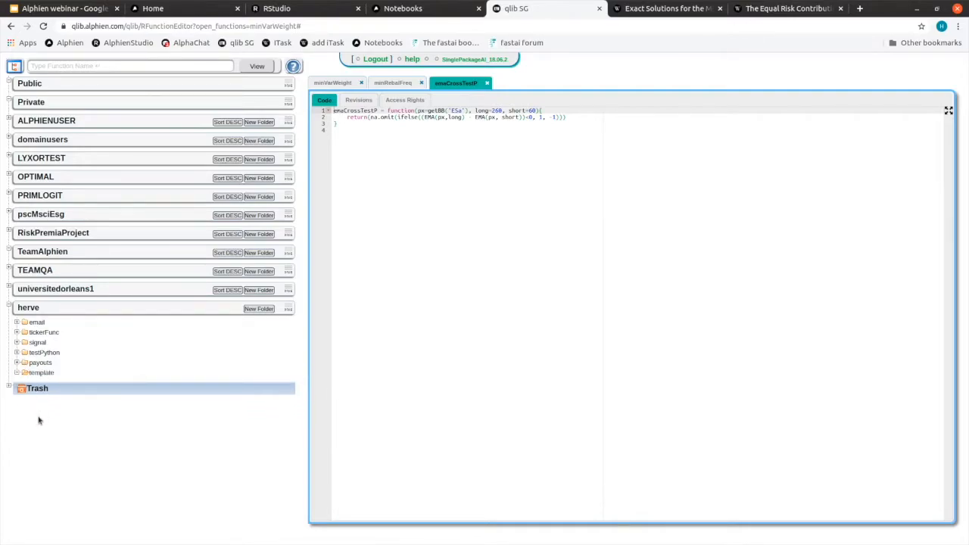
mouse_move(130, 321)
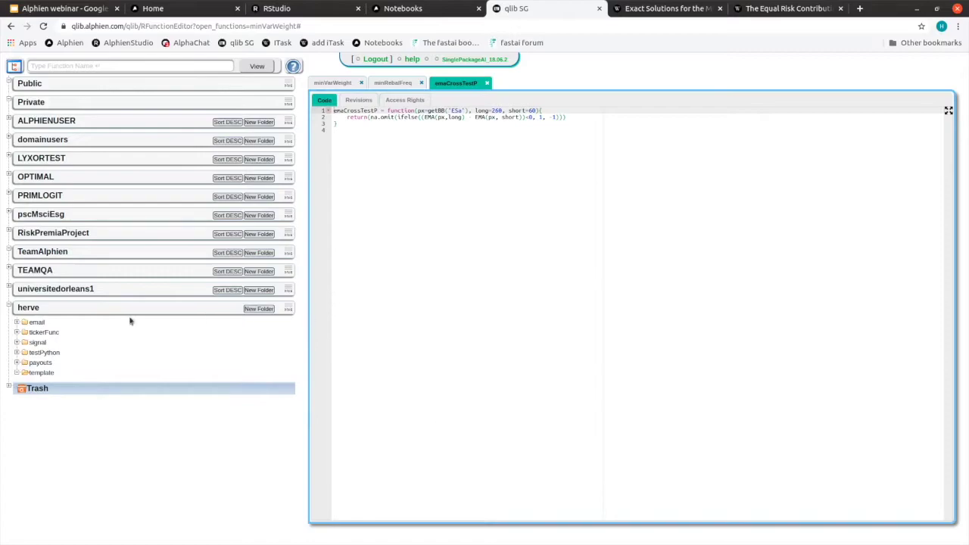
mouse_move(94, 375)
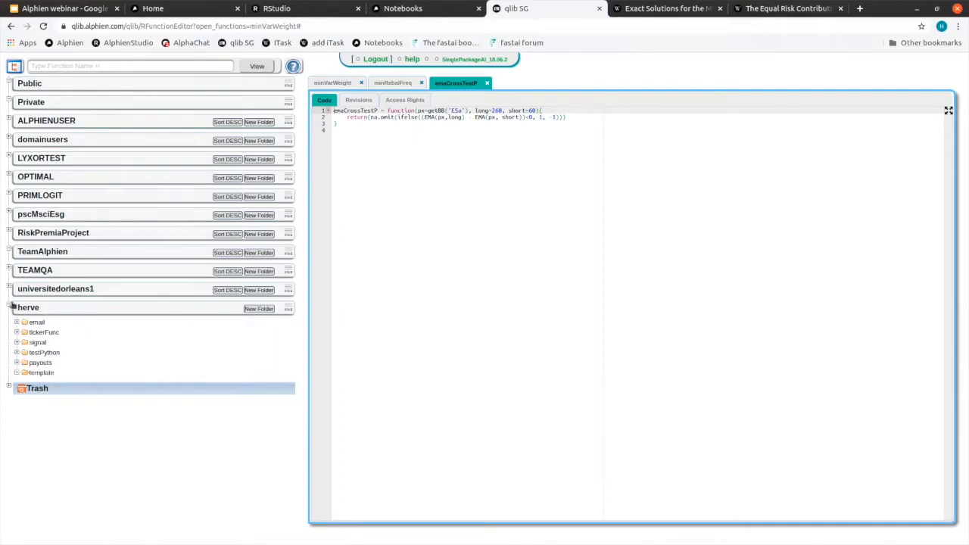
- Collapse the personal library and open the OPTIMAL team's ERC-portfolio function
left_click(12, 306)
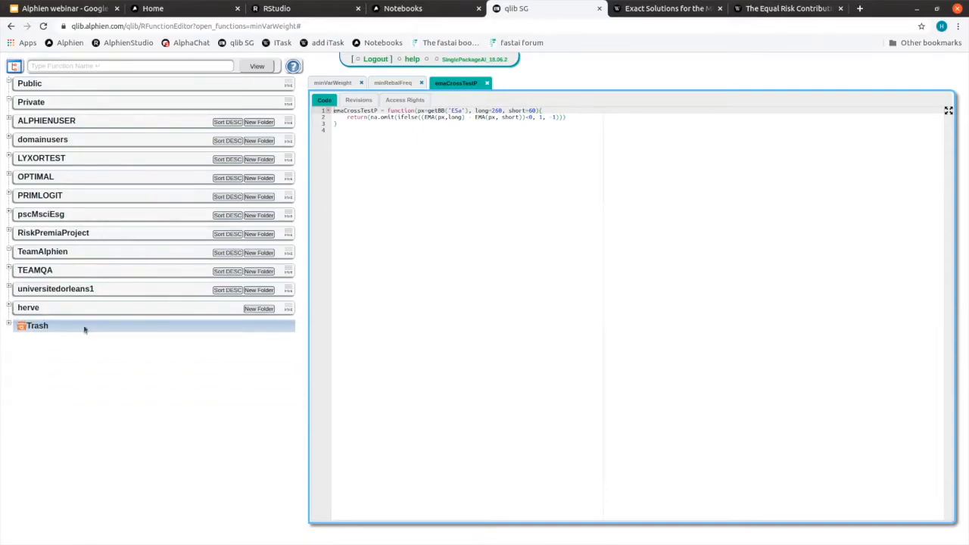
left_click(11, 176)
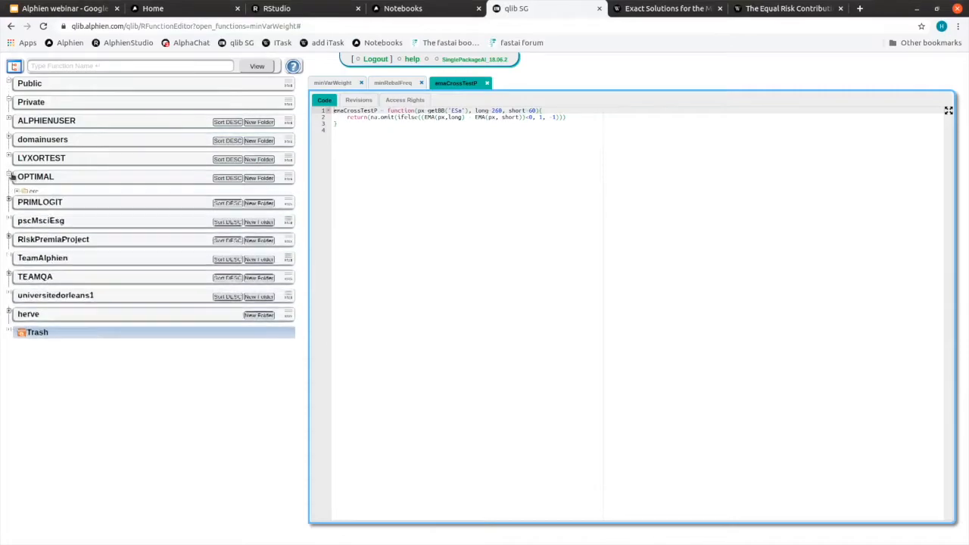
left_click(12, 177)
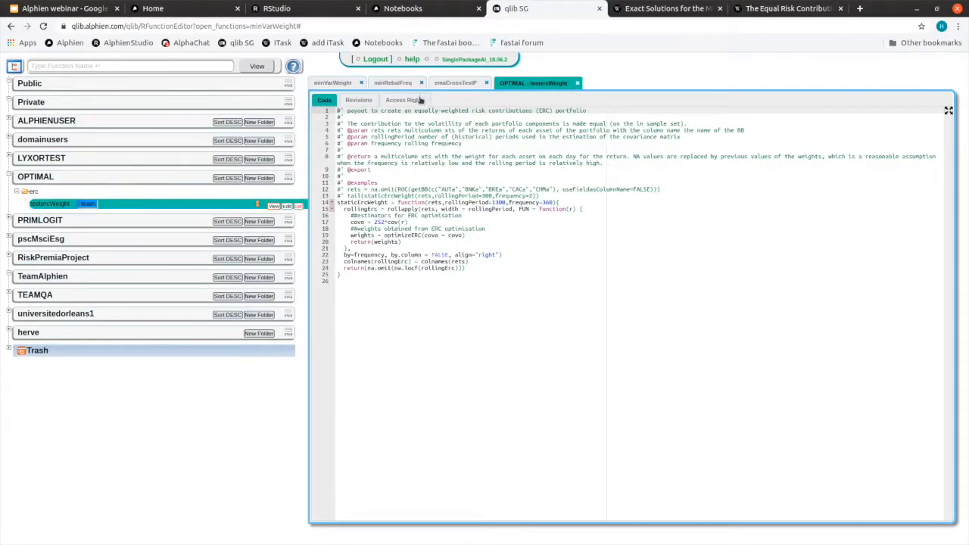
- Check the function's access rights, return to its code and expand the Public library
left_click(403, 100)
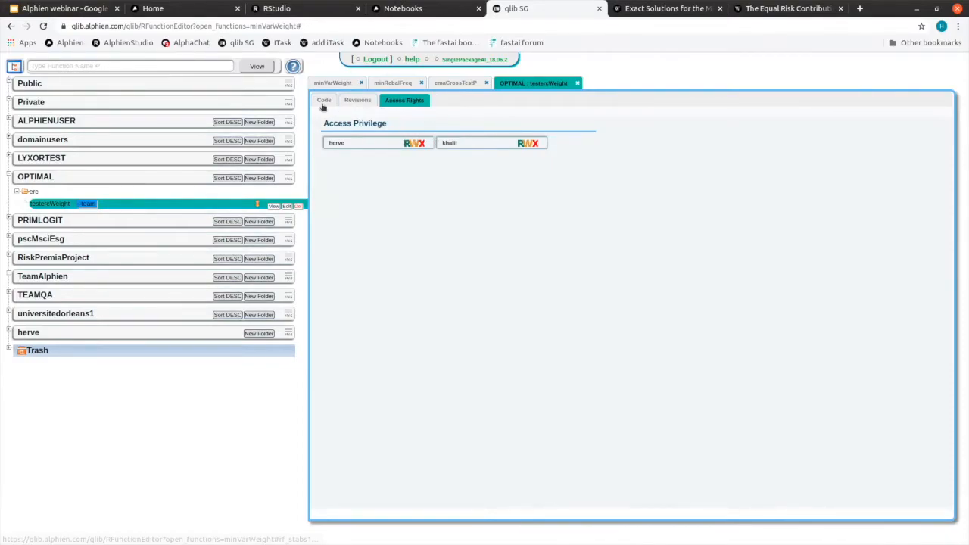
left_click(324, 100)
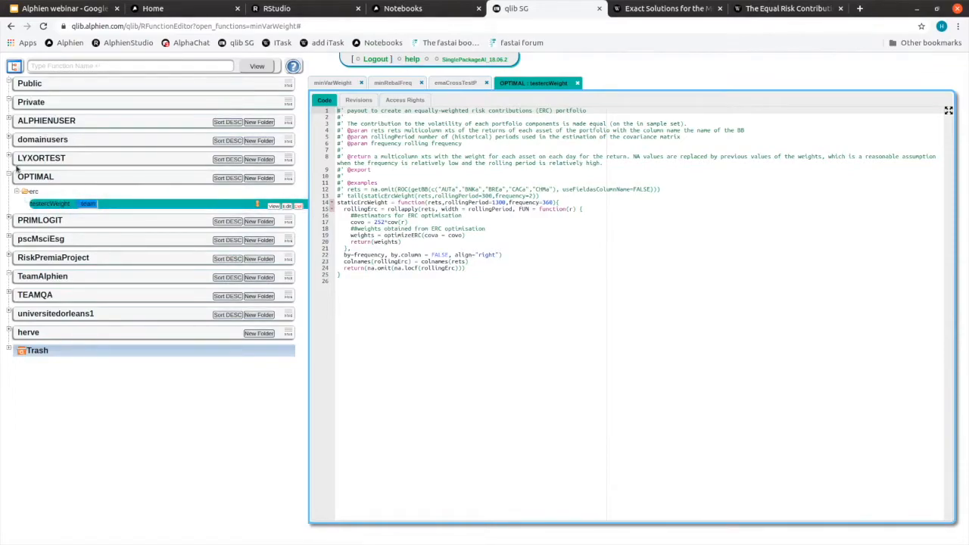
left_click(31, 83)
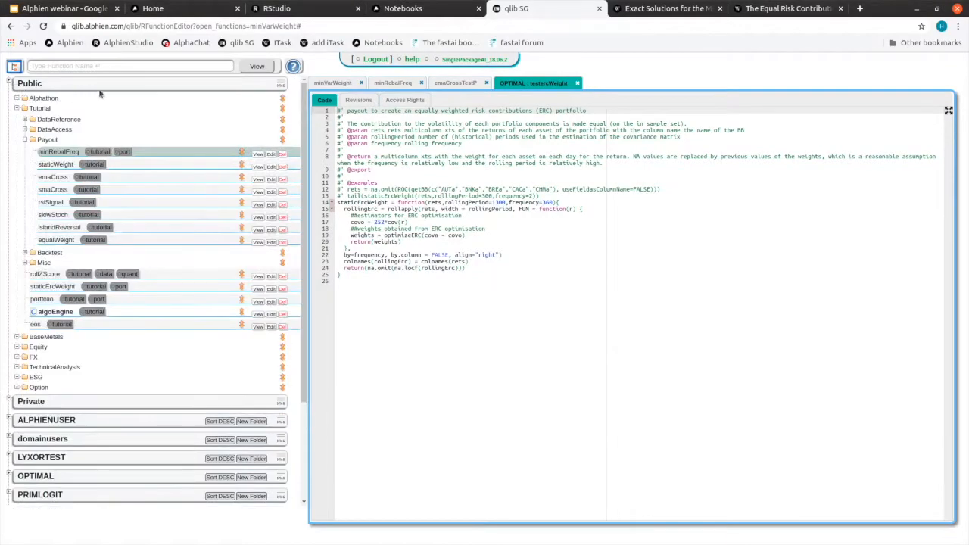
left_click(276, 9)
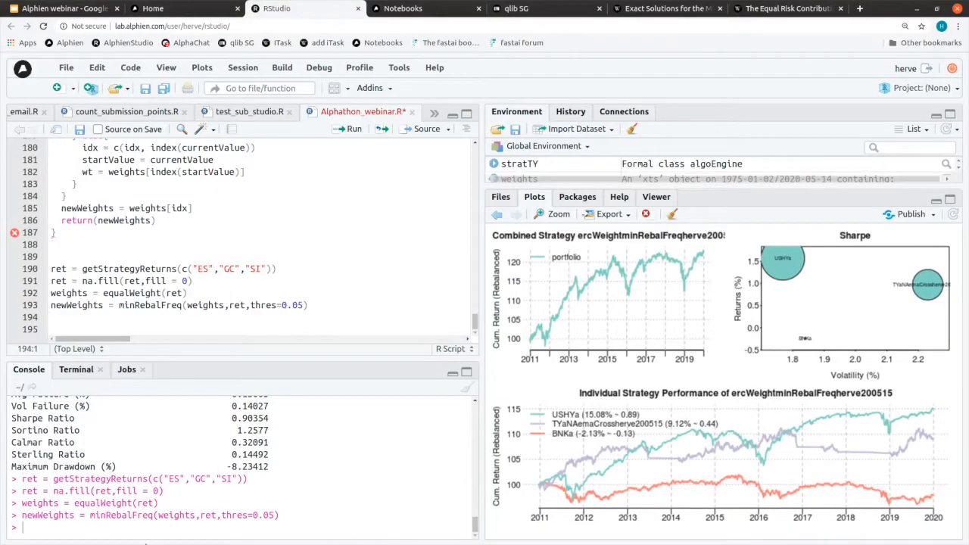
- Look over the minRebalFreq console output and charts in RStudio
type(".source")
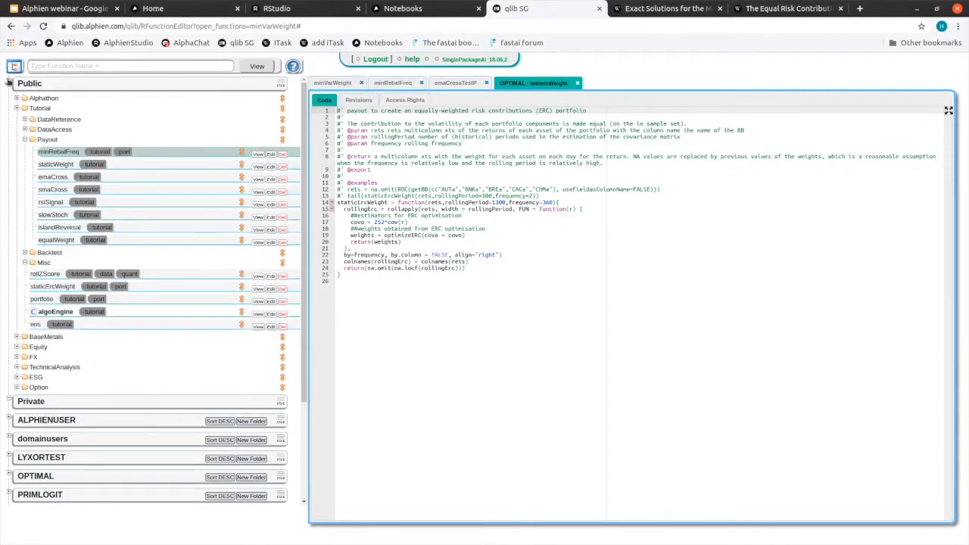
- Collapse the Public library and flip through the open emaCrossTestF, OPTIMAL and minVarWeight functions
left_click(30, 83)
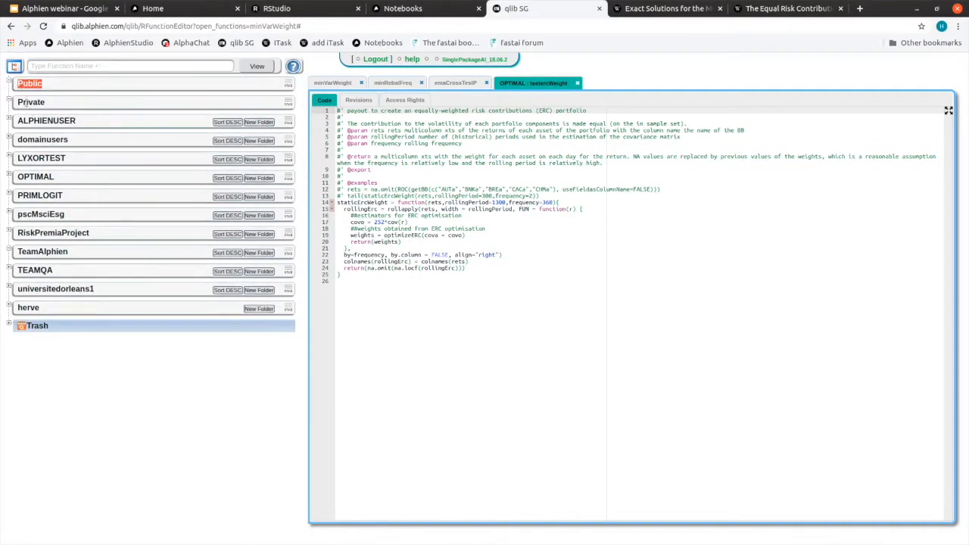
left_click(27, 307)
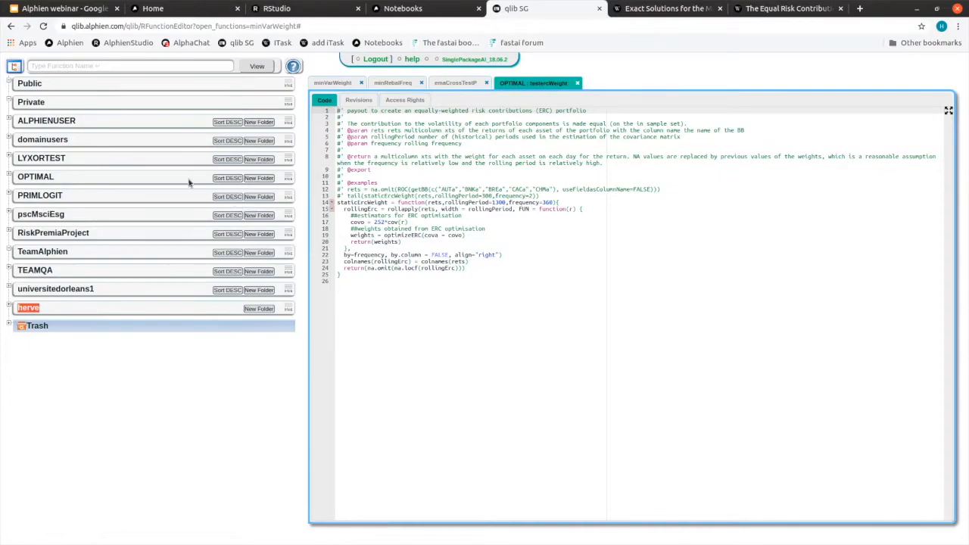
left_click(456, 82)
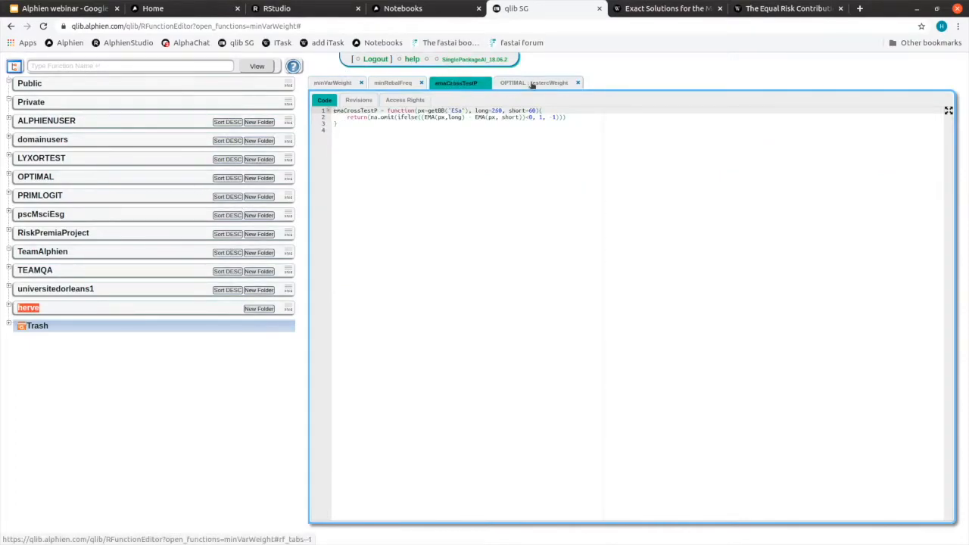
left_click(538, 82)
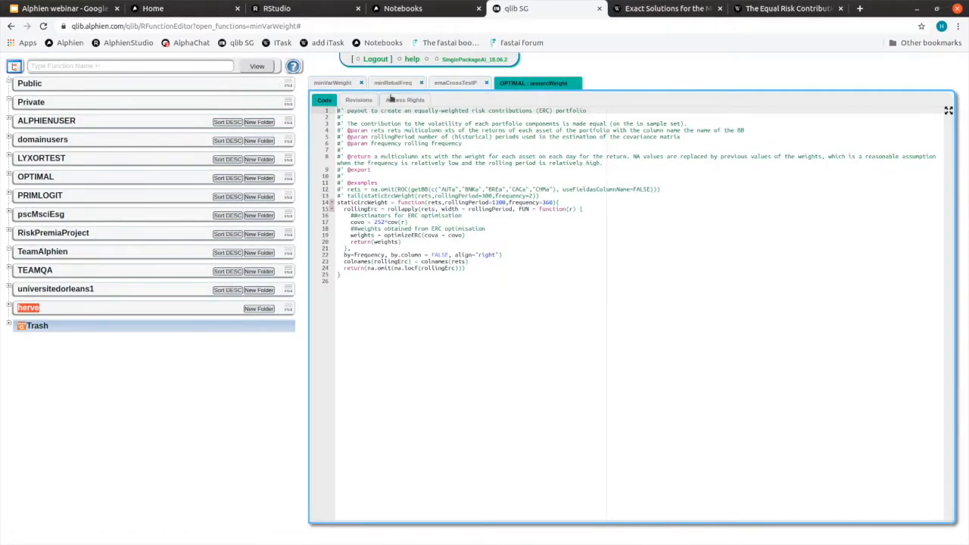
left_click(333, 82)
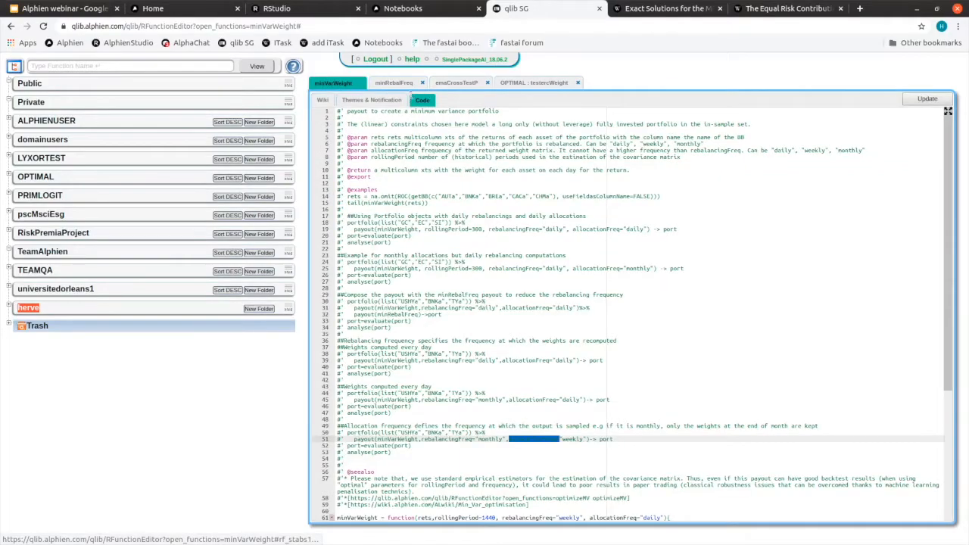
- View the minRebalFreq function's wiki page, then return to its source code
left_click(394, 82)
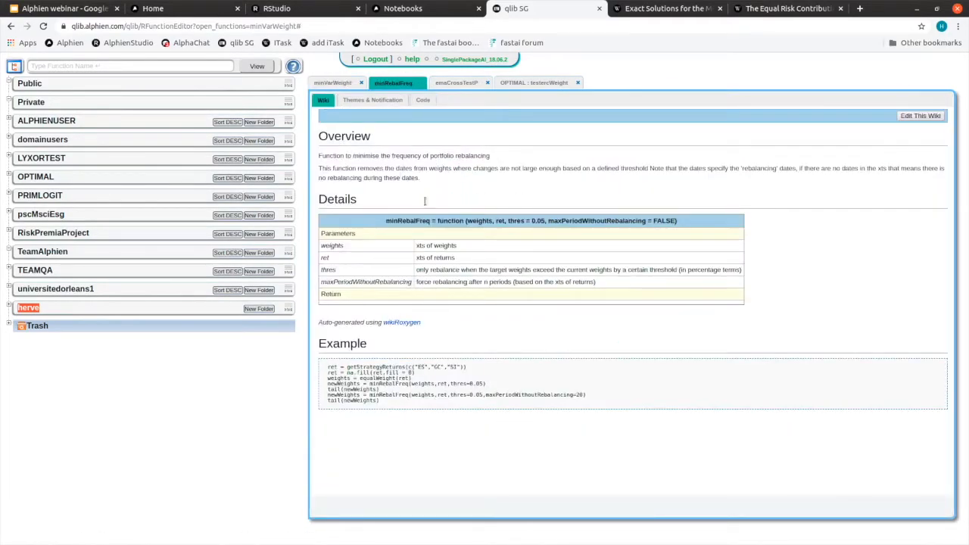
mouse_move(437, 191)
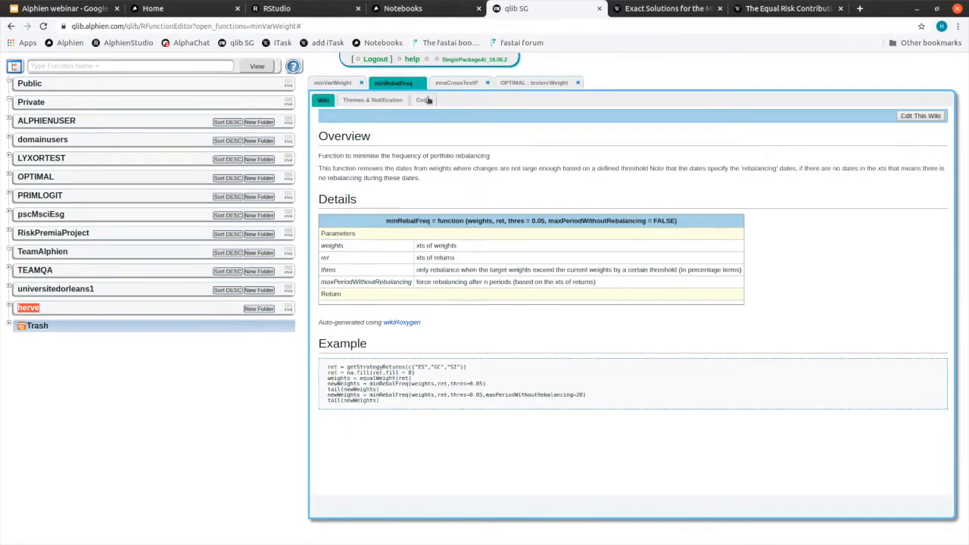
left_click(422, 100)
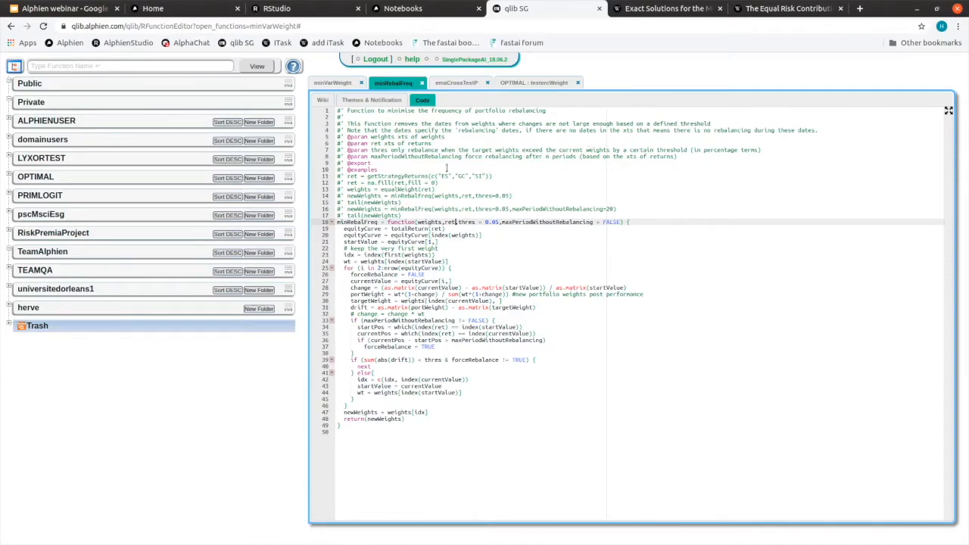
- Follow the minimum-variance wiki link in minVarWeight's code comments, then return to the qlib library
left_click(333, 82)
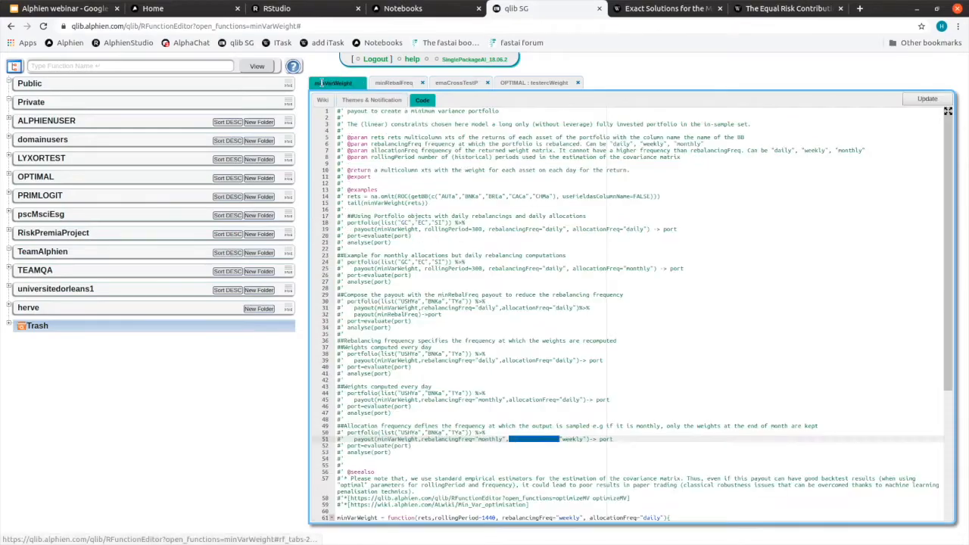
scroll("down", 3)
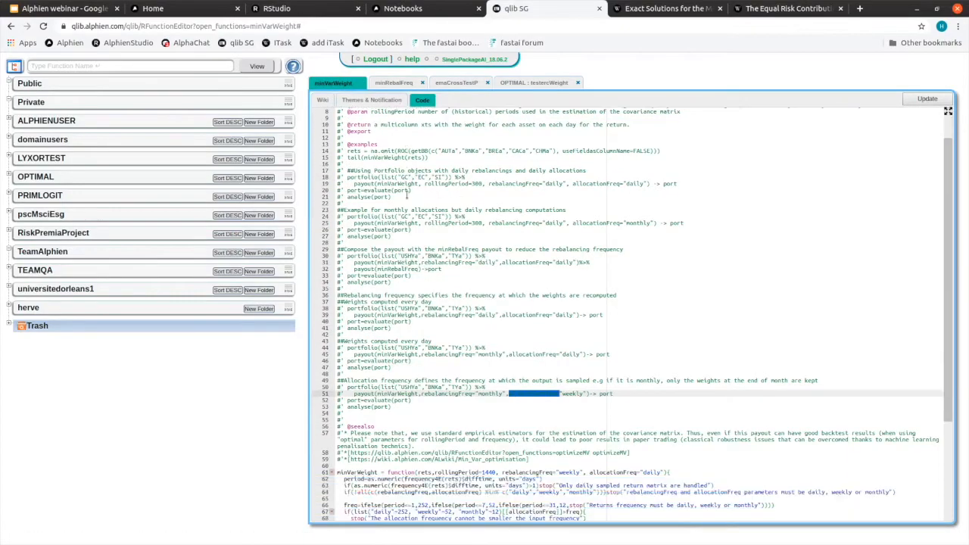
scroll("down", 3)
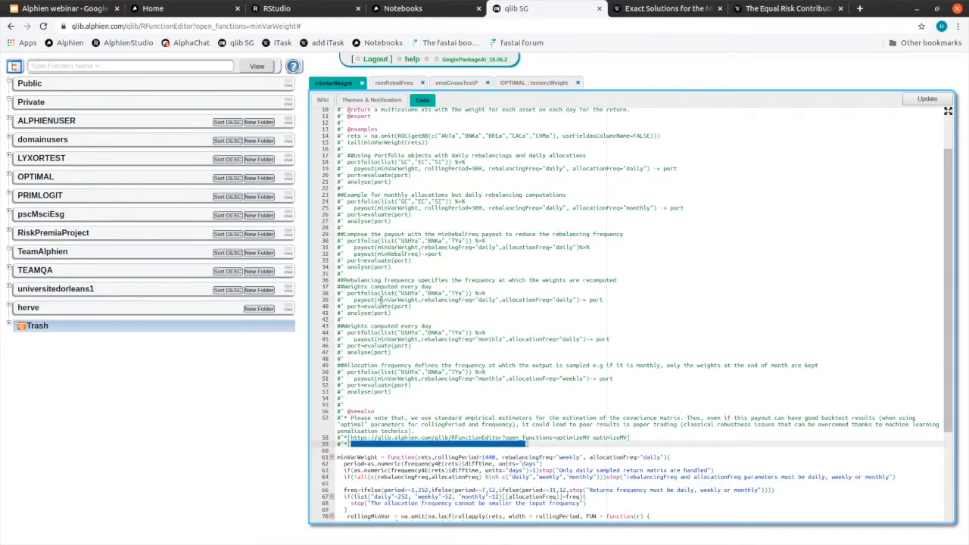
left_click(667, 9)
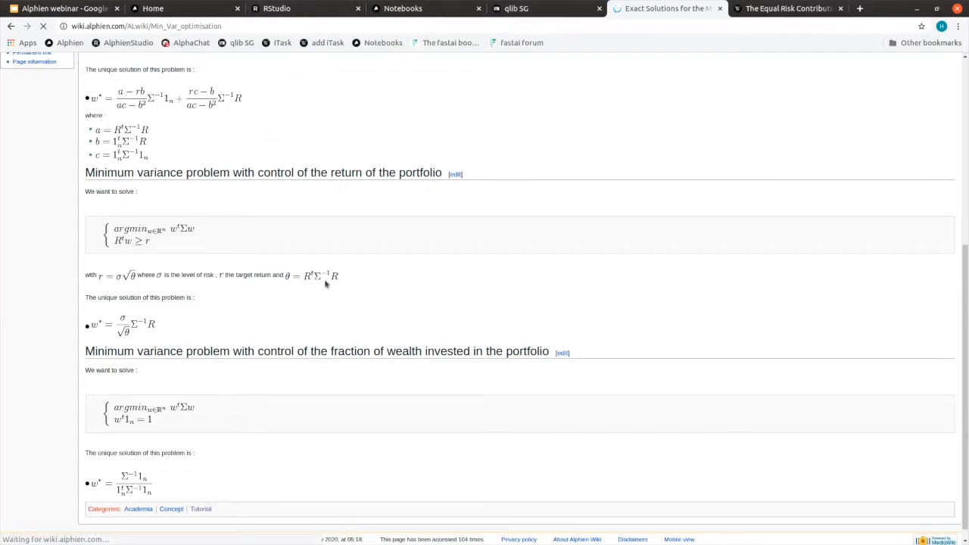
left_click(518, 10)
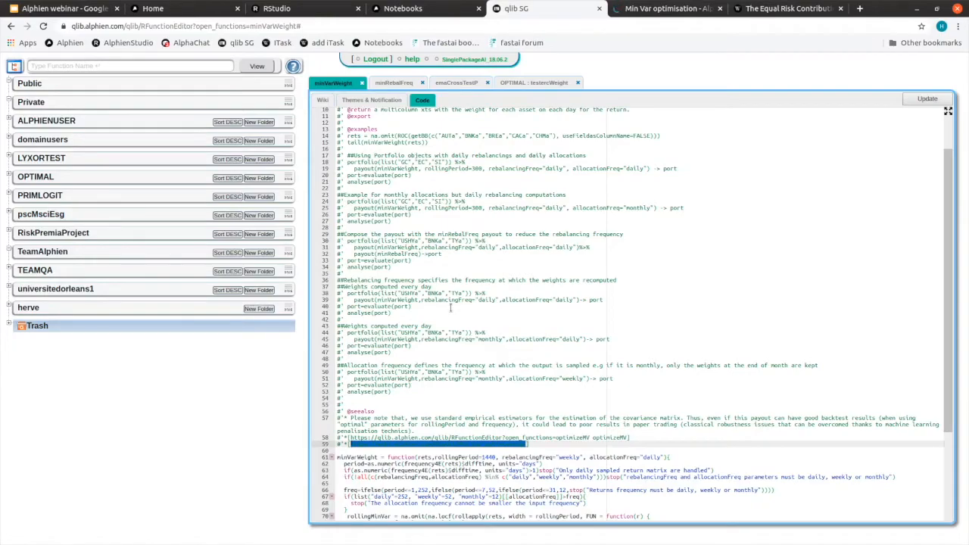
- Close minRebalFreq, search 'minRba' in the function box and reopen minRebalFreq on its wiki page
left_click(30, 84)
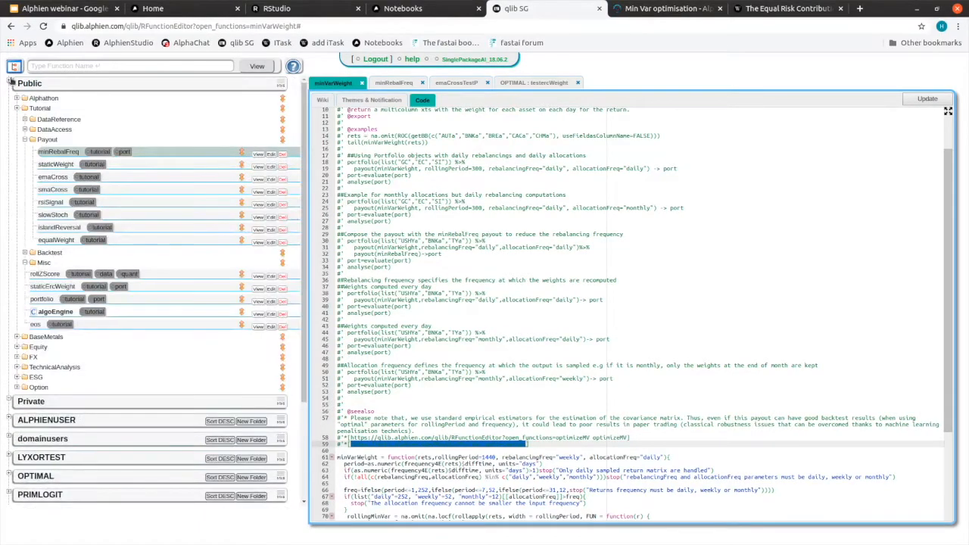
left_click(18, 82)
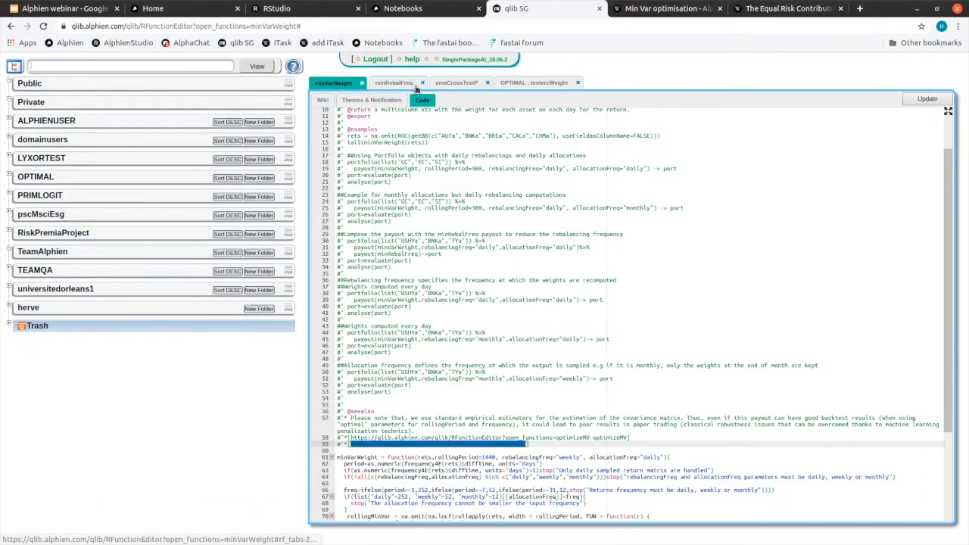
left_click(422, 82)
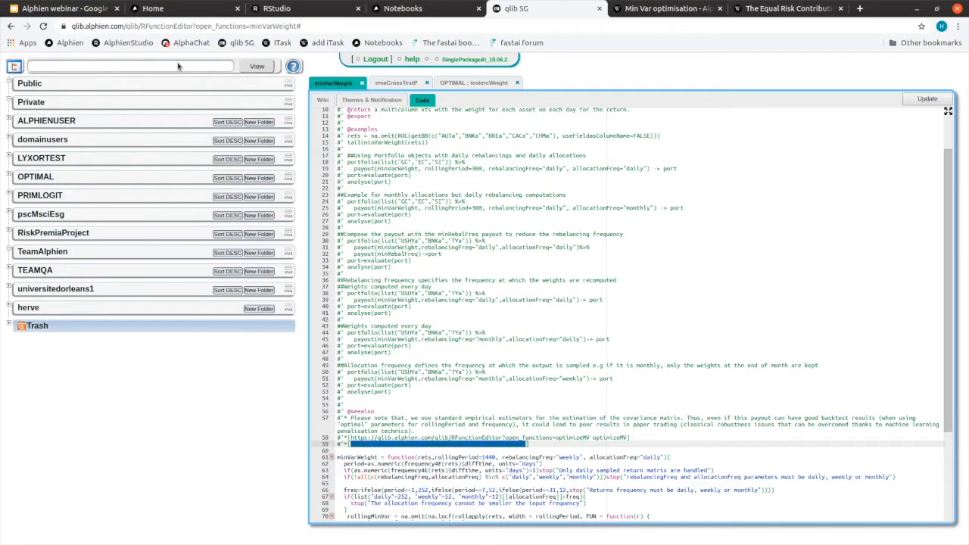
type("minRba")
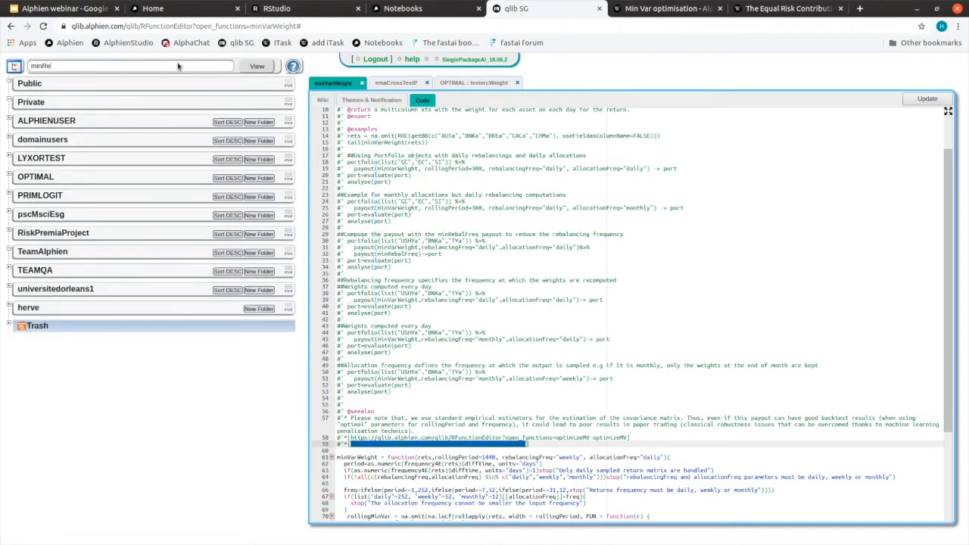
left_click(257, 67)
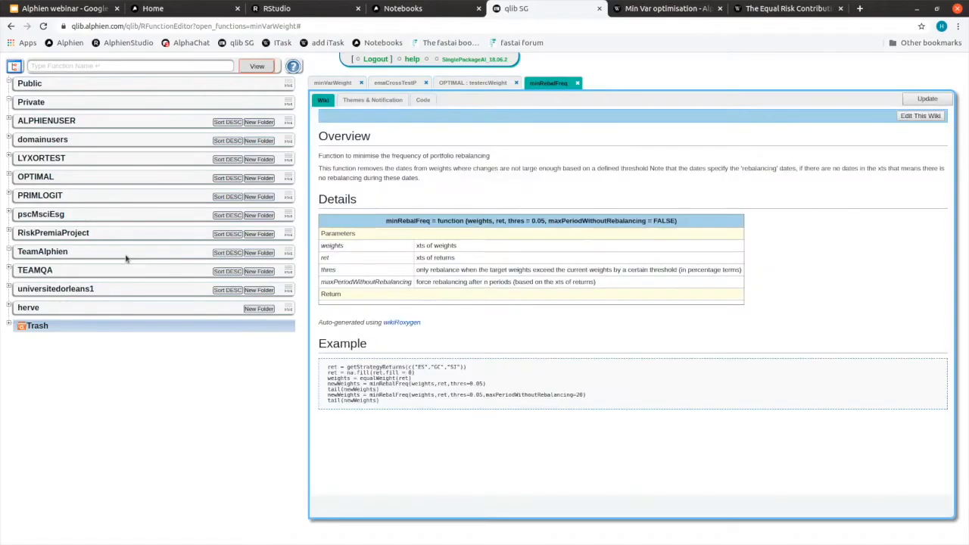
mouse_move(400, 147)
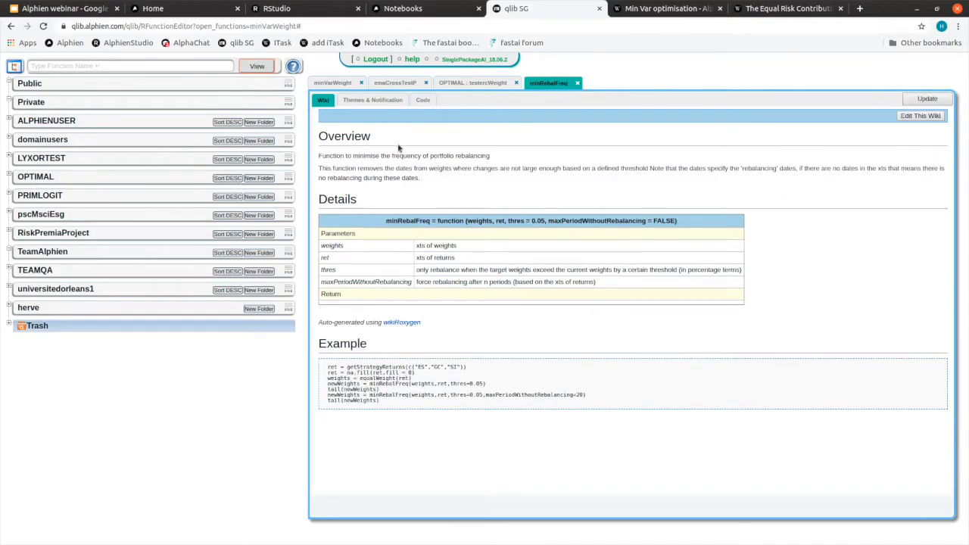
mouse_move(325, 337)
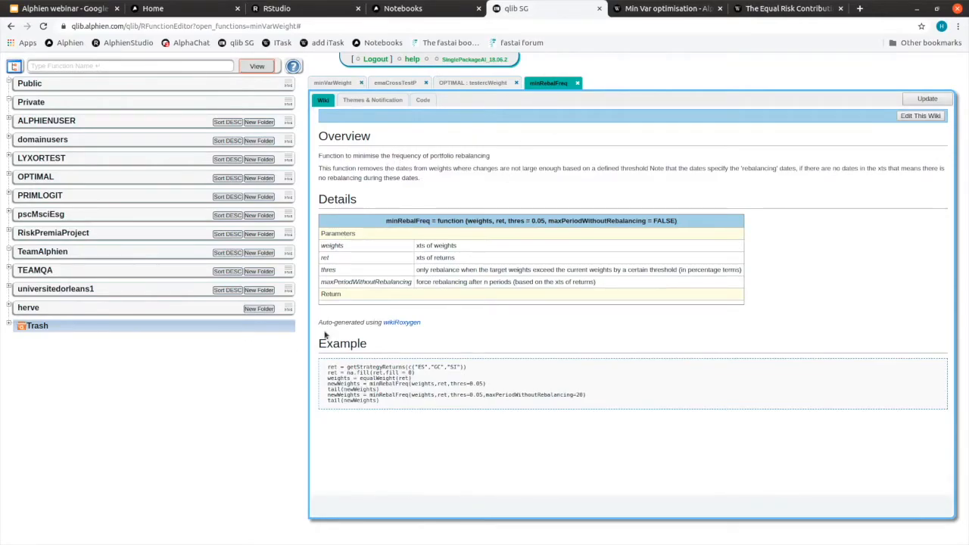